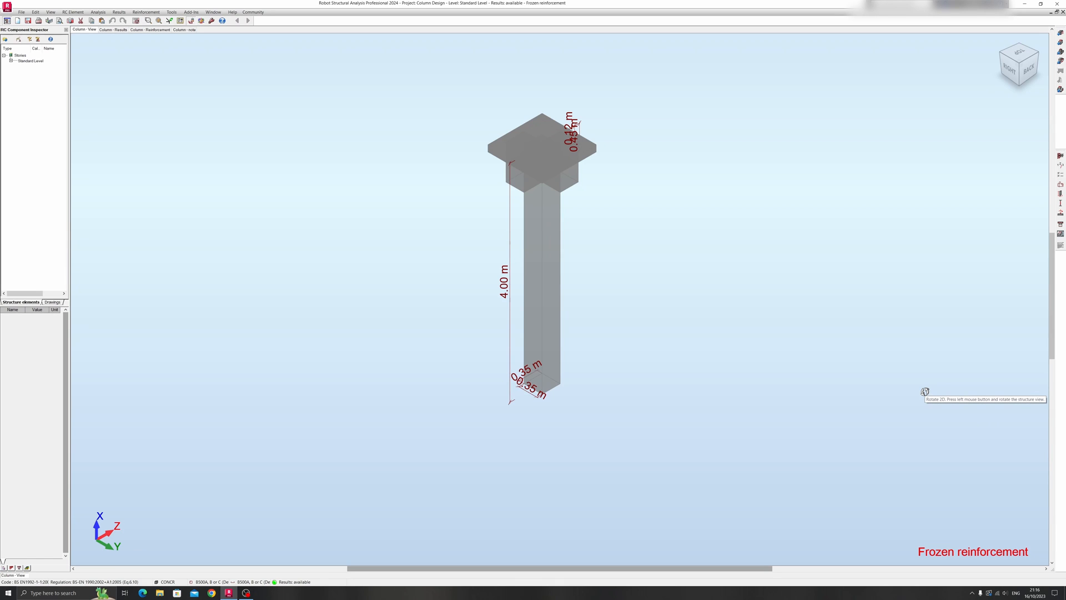
pyautogui.moveTo(925, 392)
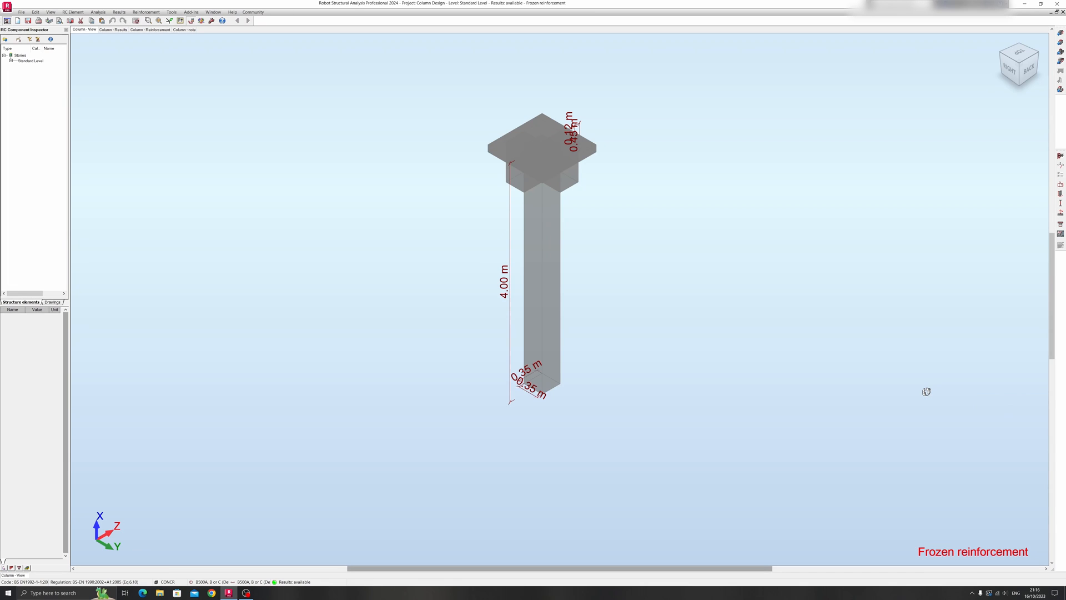
pyautogui.moveTo(926, 391)
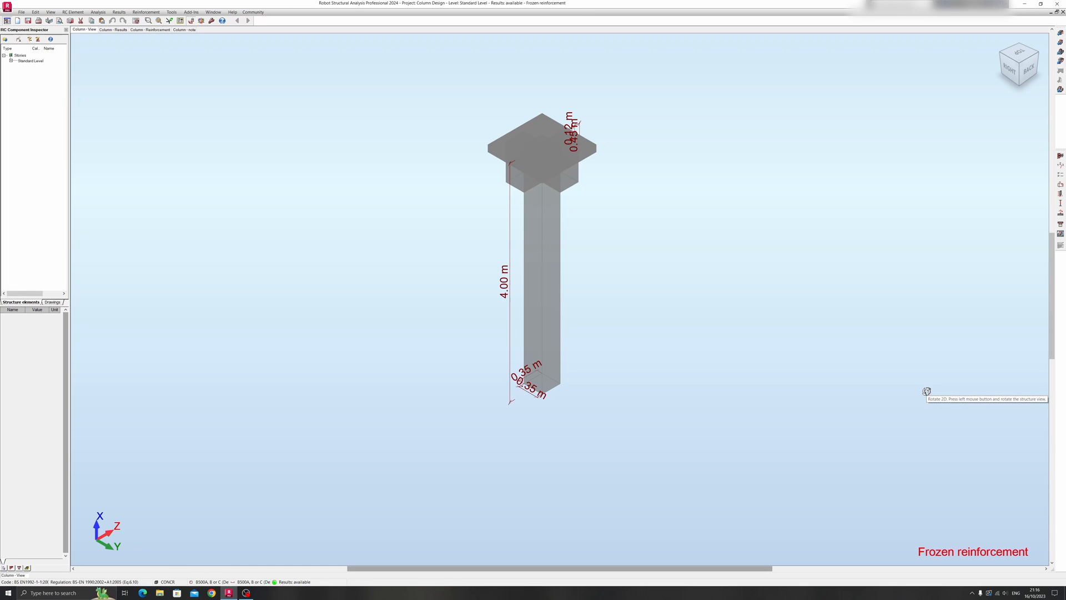
pyautogui.moveTo(871, 384)
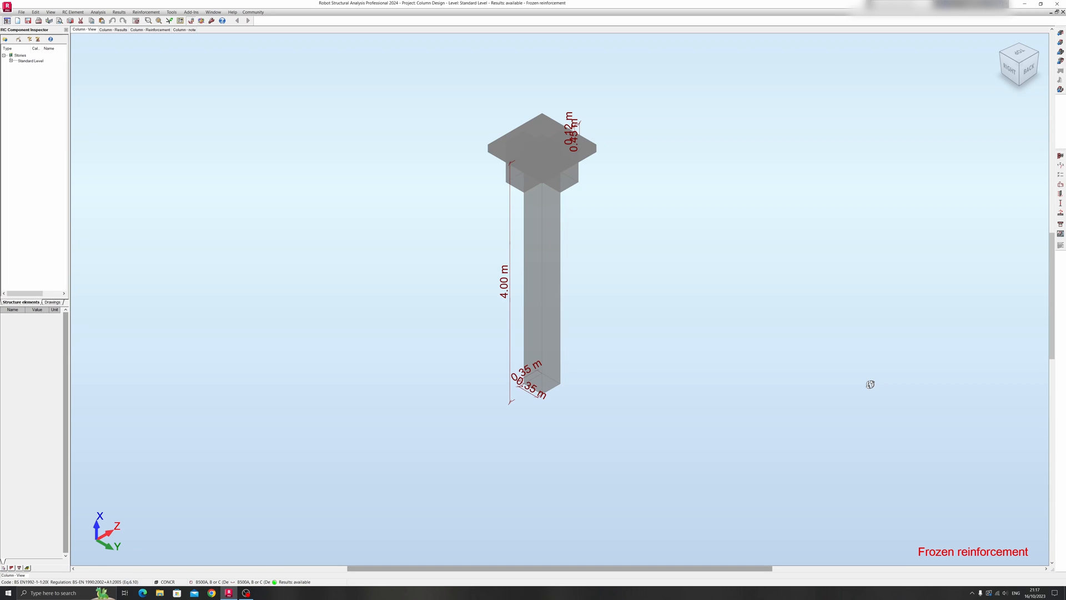
pyautogui.moveTo(868, 384)
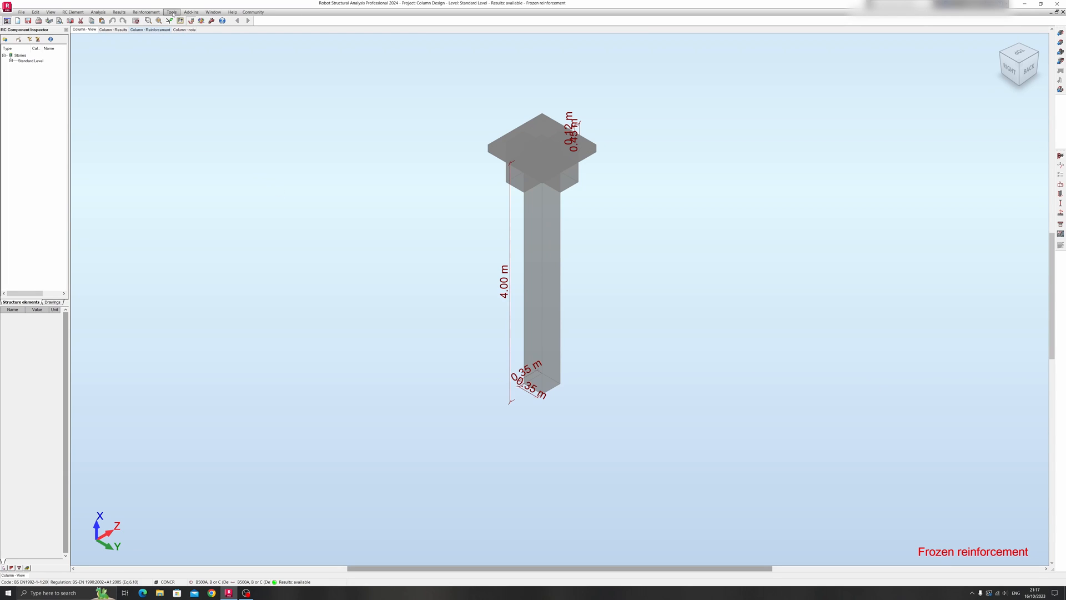
# Step: Open the Job Preferences dialog from the Tools menu
pyautogui.click(173, 11)
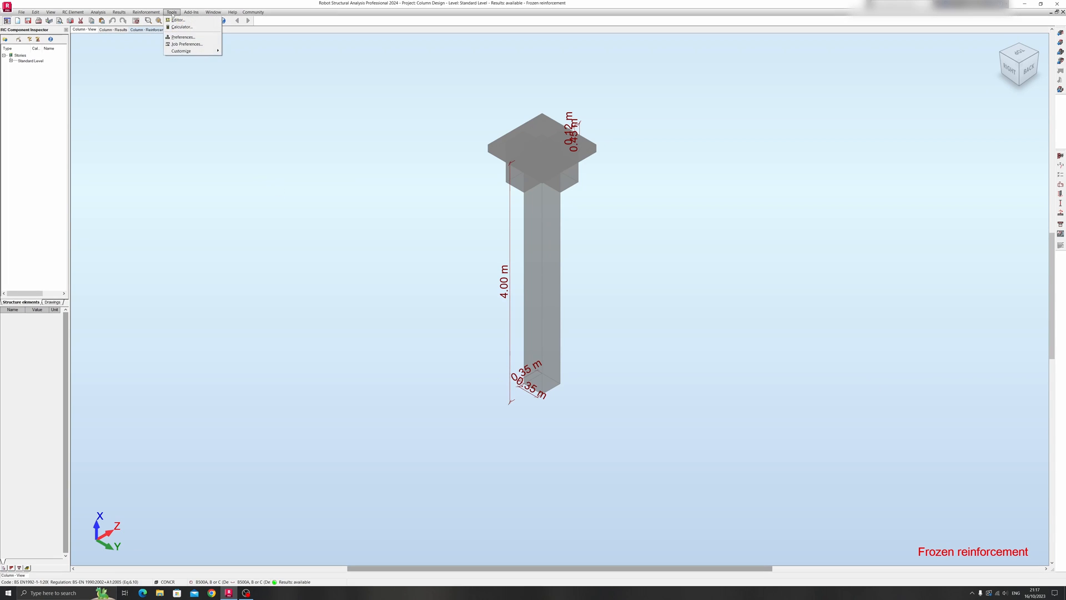
pyautogui.moveTo(183, 18)
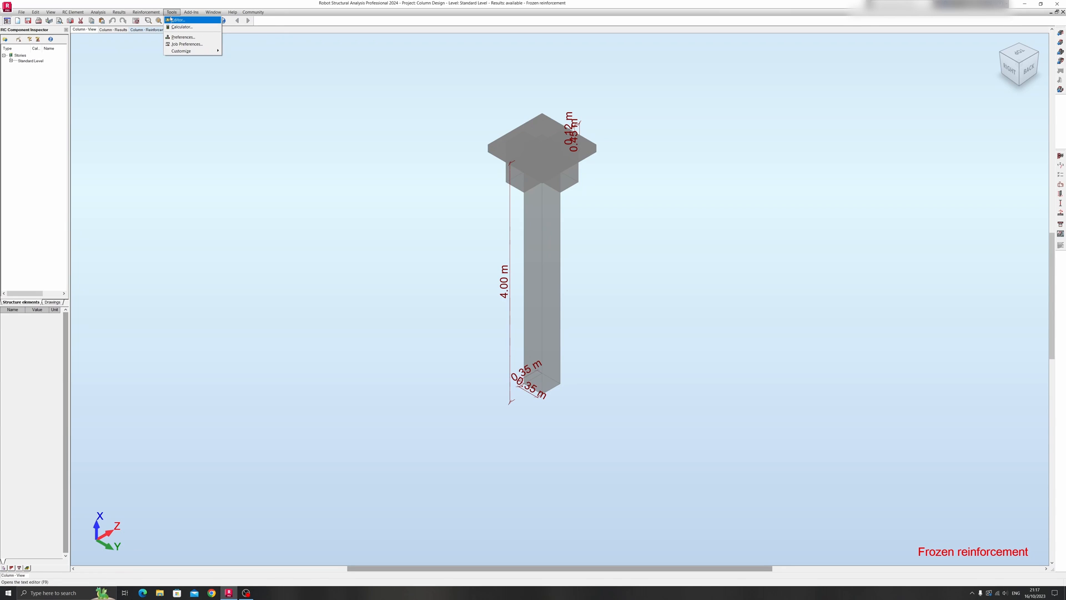
pyautogui.moveTo(189, 44)
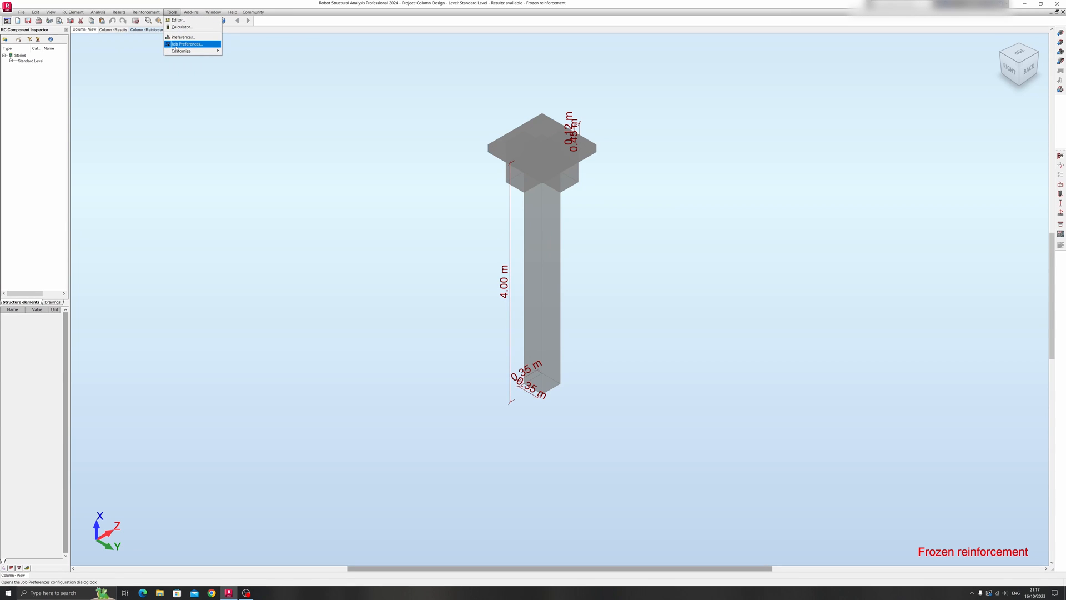
pyautogui.click(191, 43)
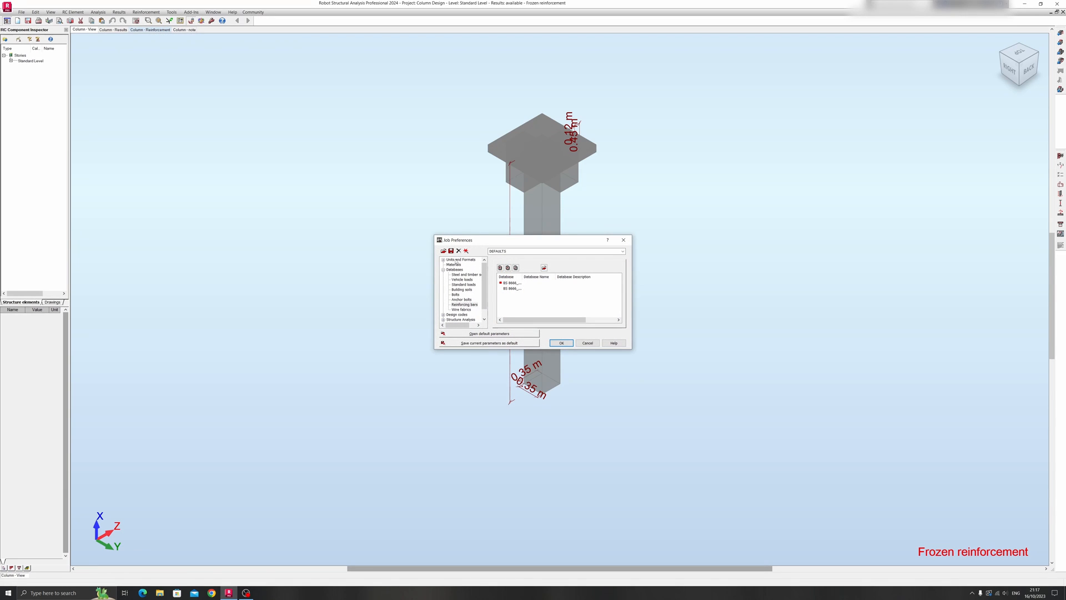
# Step: Show the Units and Formats page and try its Metric and Imperial default unit buttons
pyautogui.click(459, 259)
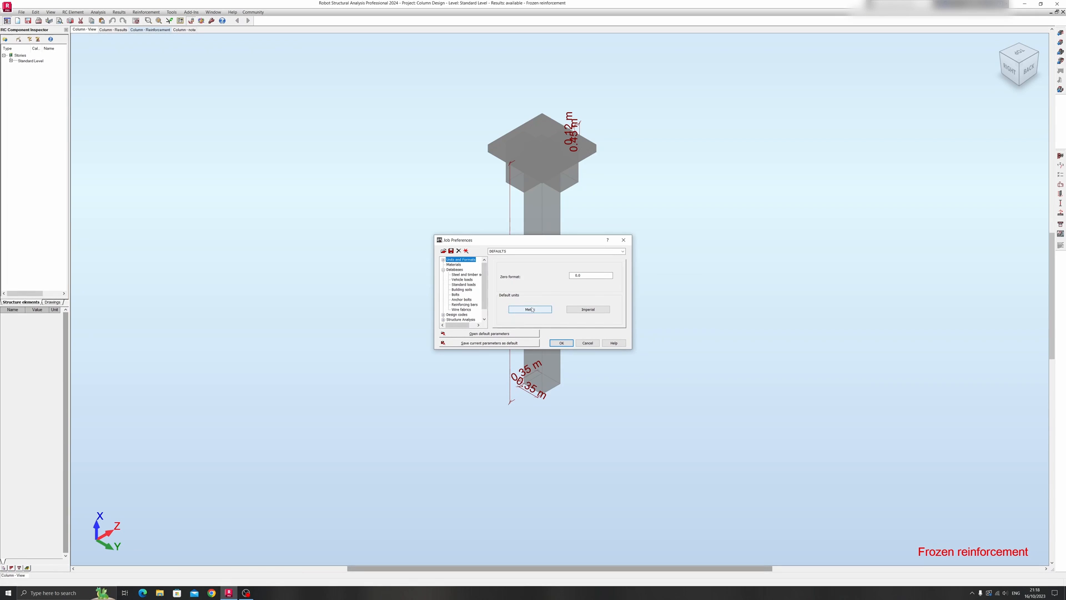
pyautogui.click(588, 309)
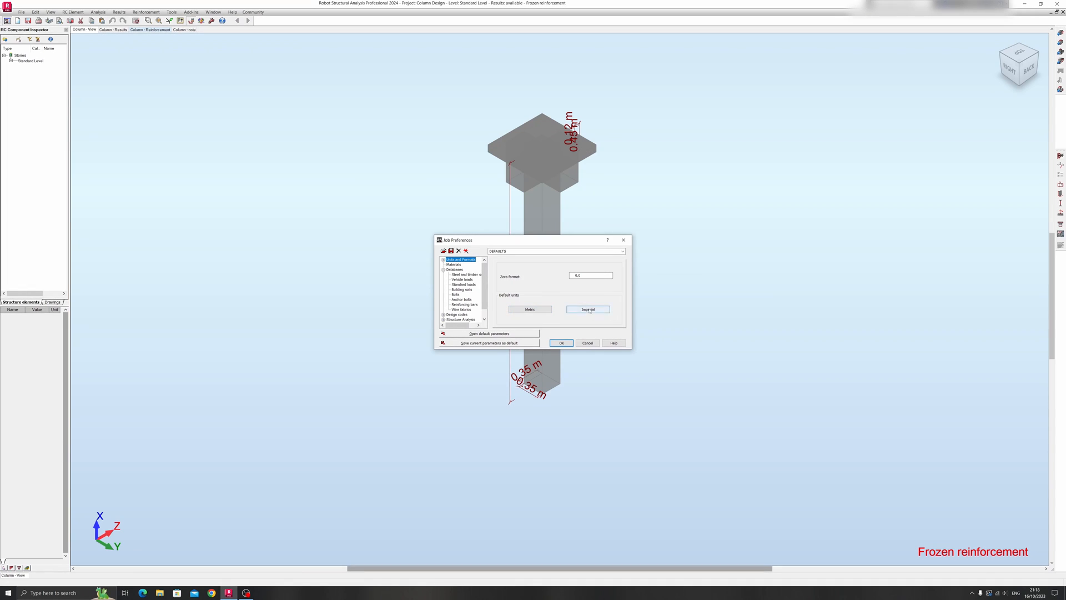
pyautogui.click(529, 309)
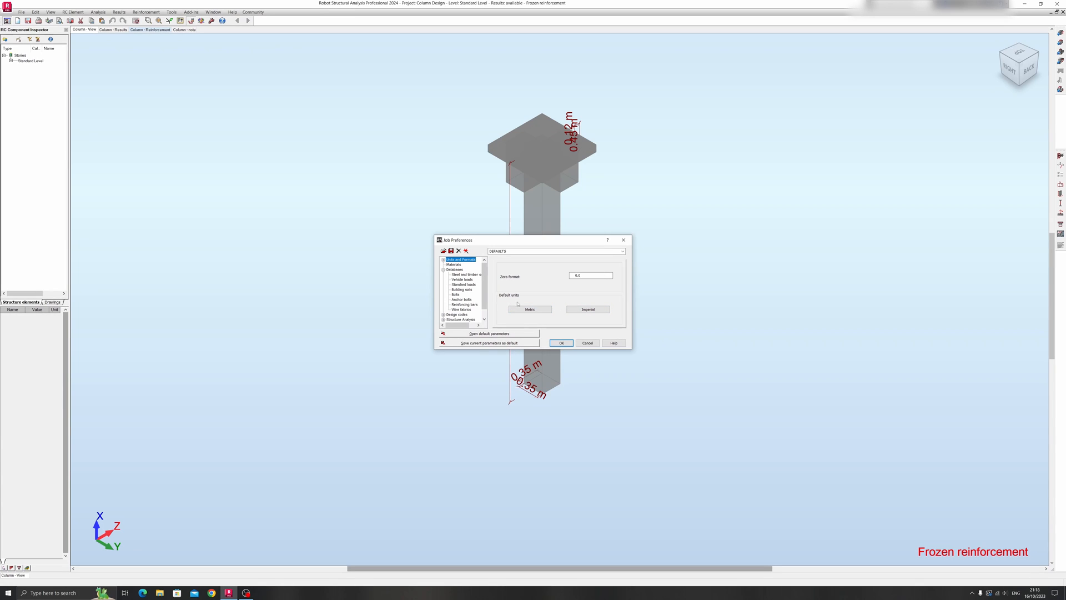
pyautogui.moveTo(555, 311)
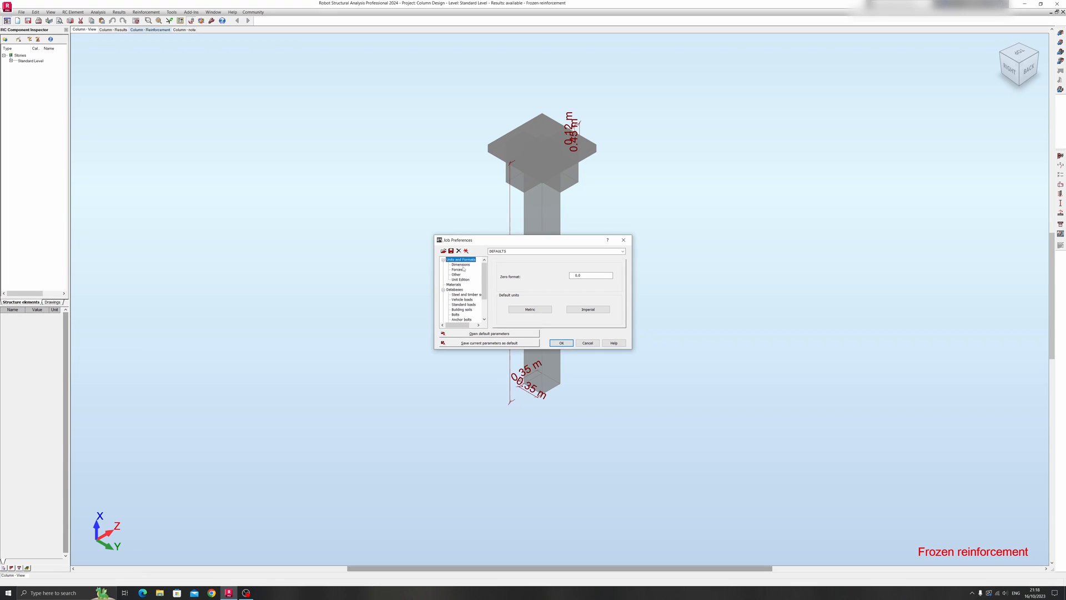
# Step: Keep structure dimensions in metres on the Dimensions page, then show the Forces units
pyautogui.click(460, 265)
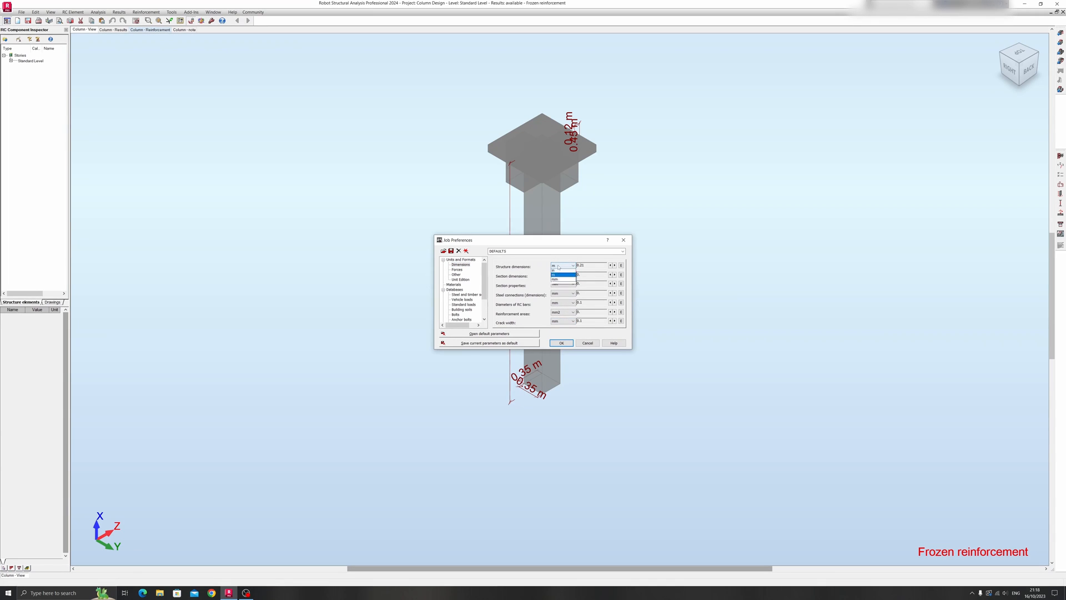
pyautogui.click(559, 274)
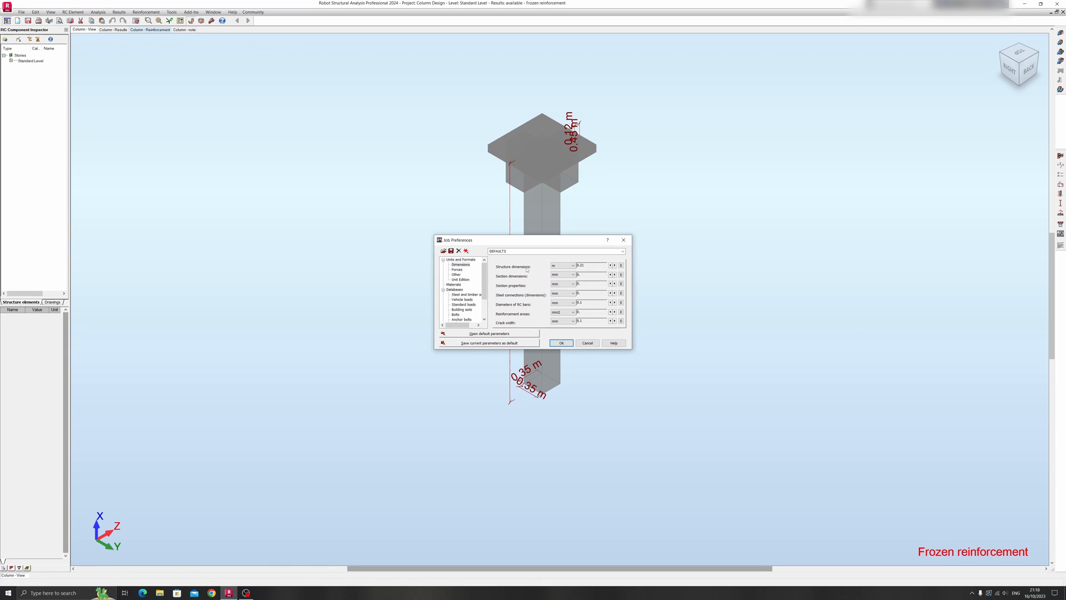
pyautogui.click(573, 274)
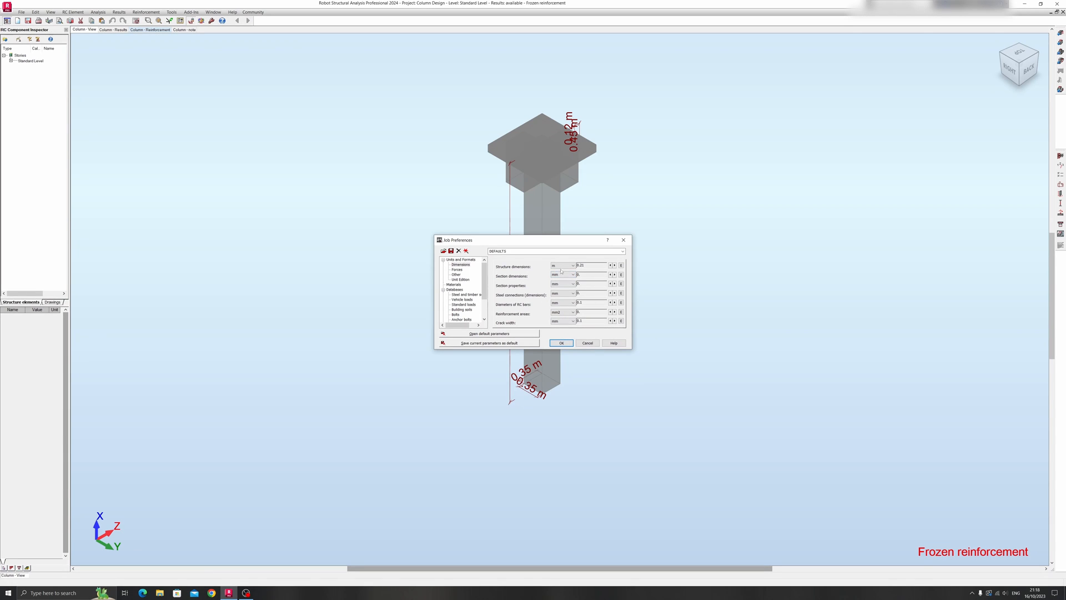
pyautogui.moveTo(539, 269)
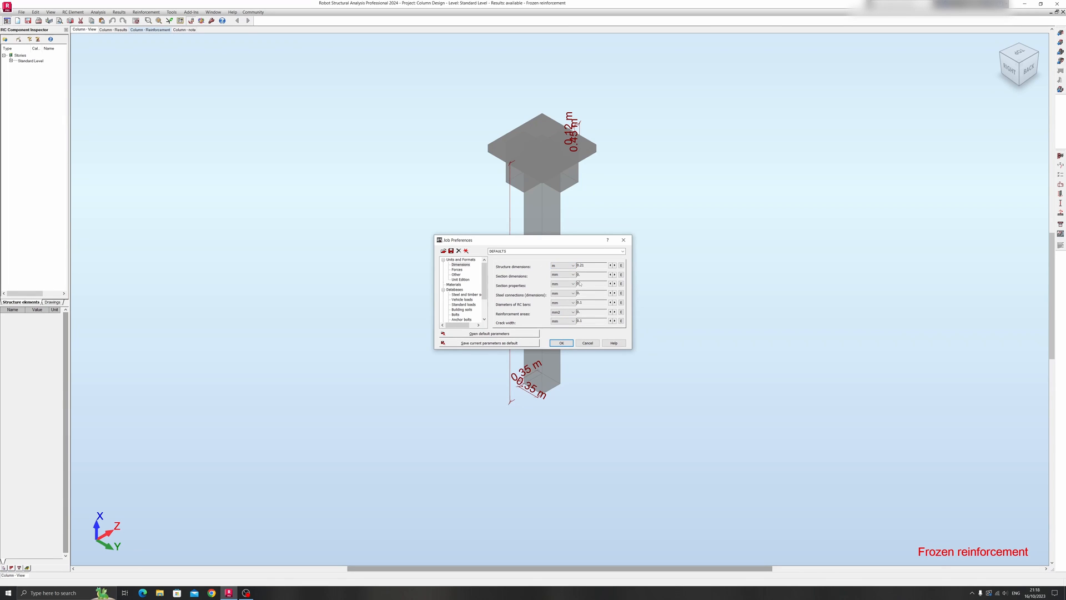
pyautogui.click(458, 269)
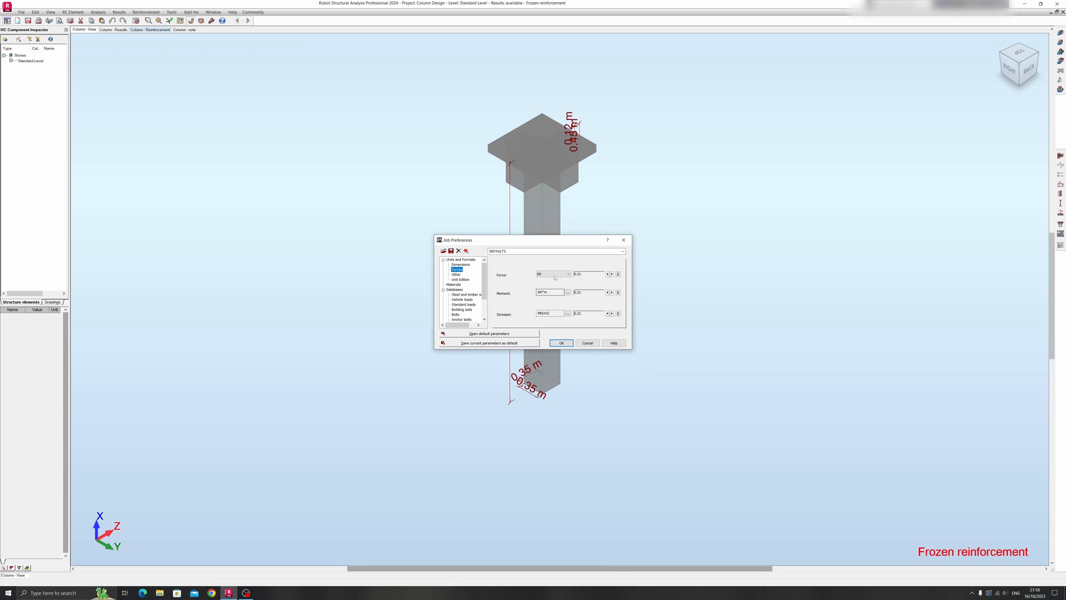
# Step: Inspect the kN force unit choice, then show the Other units page
pyautogui.click(567, 274)
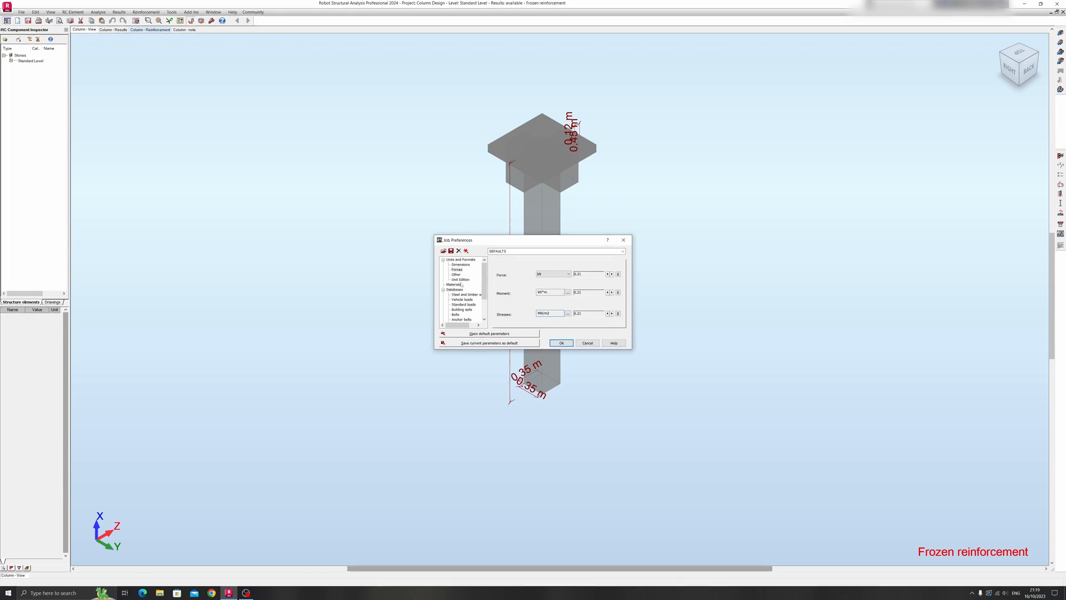
pyautogui.click(456, 274)
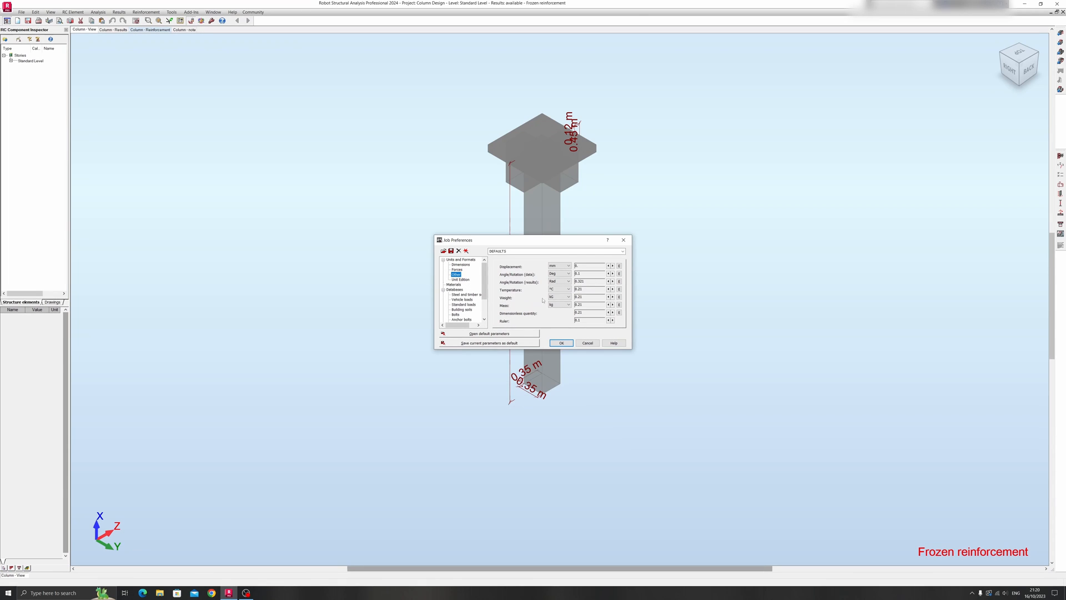
# Step: Check the Mass unit dropdown, then show the Unit Edition page
pyautogui.click(567, 296)
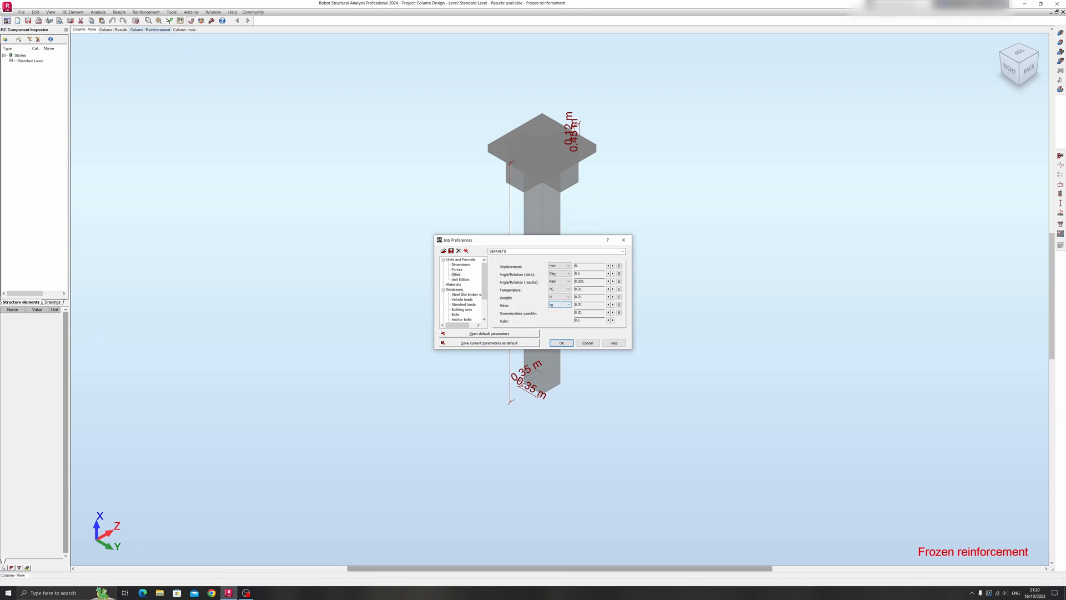
pyautogui.click(460, 280)
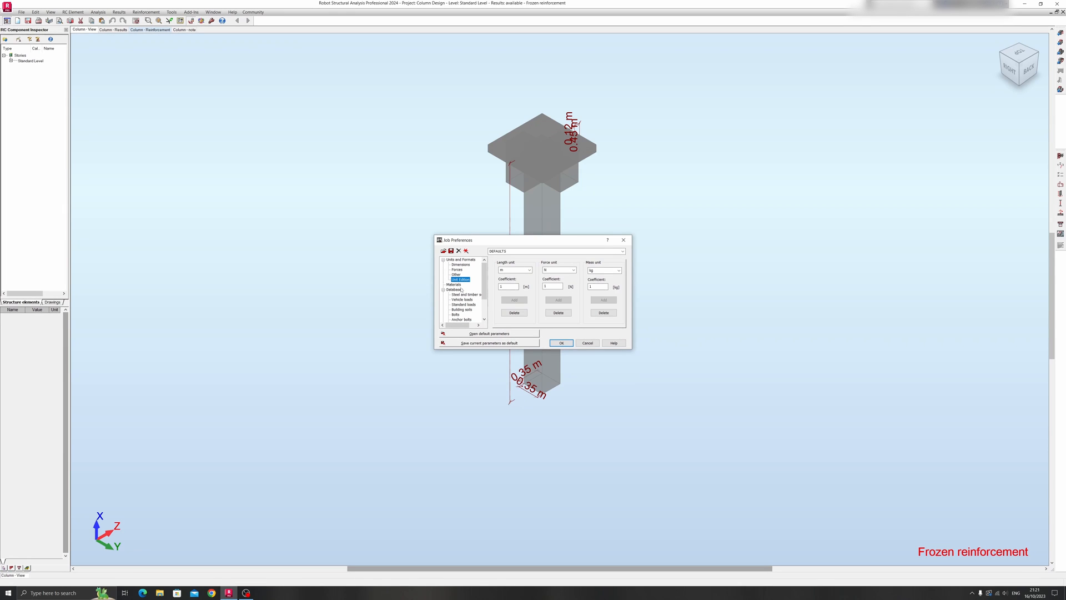
# Step: Keep the British material set and CONCR concrete grade, then show the Design codes page
pyautogui.click(453, 283)
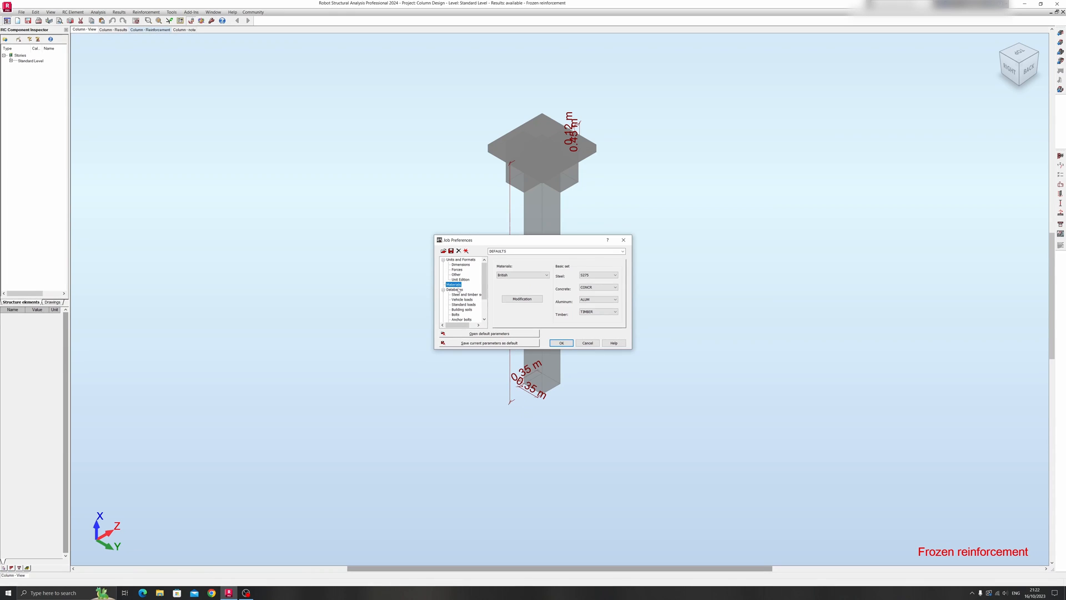
pyautogui.click(546, 275)
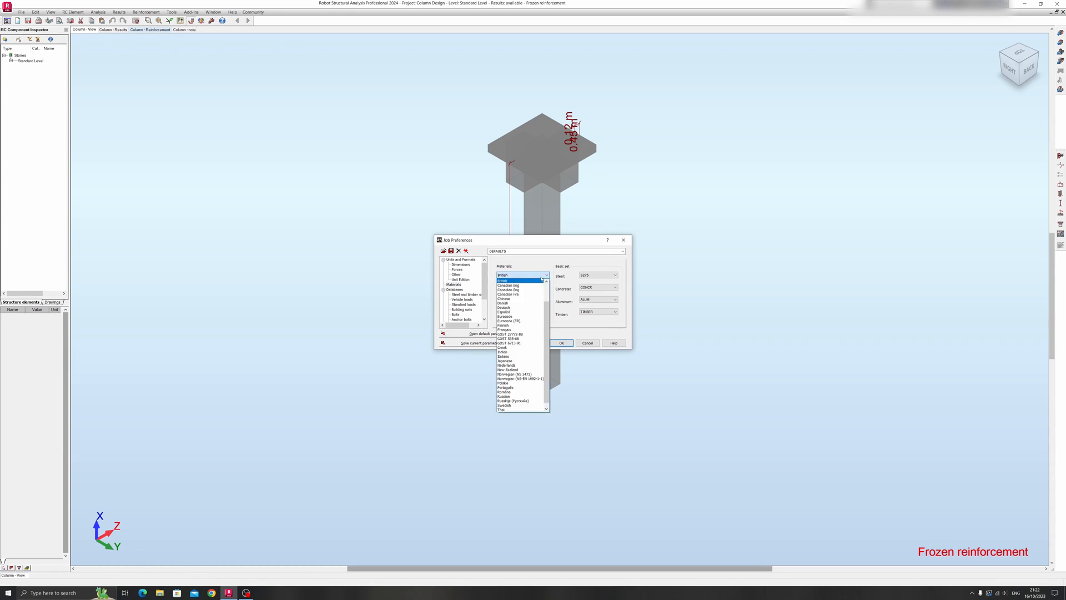
pyautogui.click(502, 279)
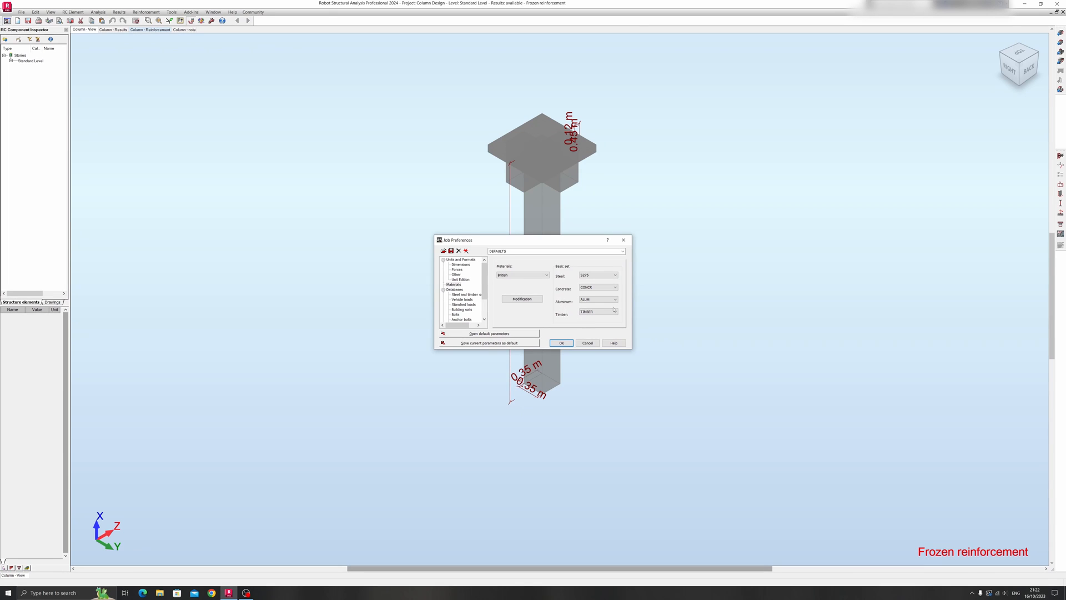
pyautogui.click(614, 274)
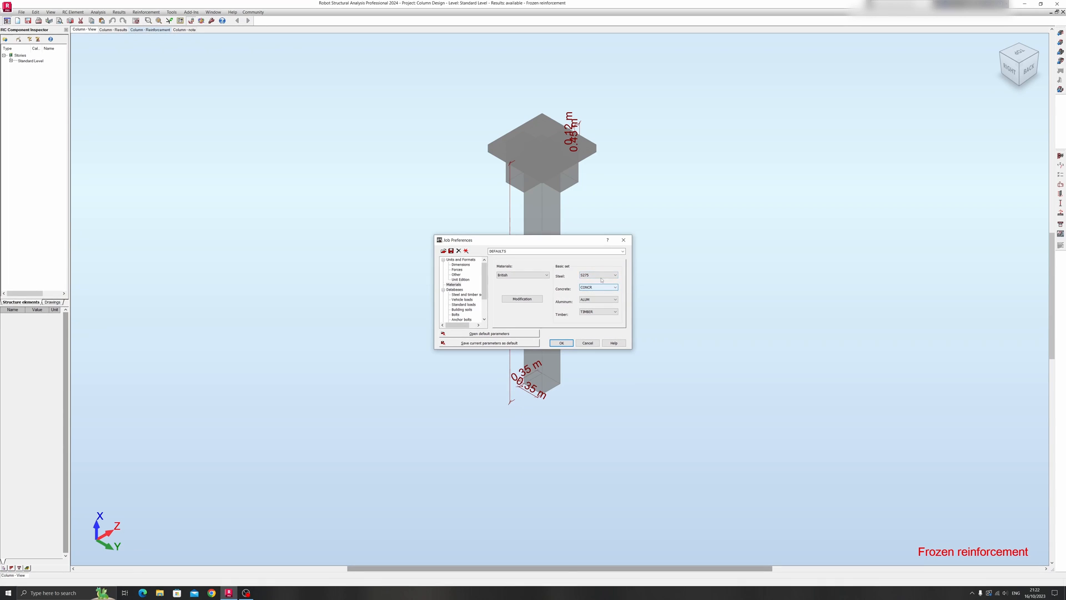
pyautogui.click(613, 288)
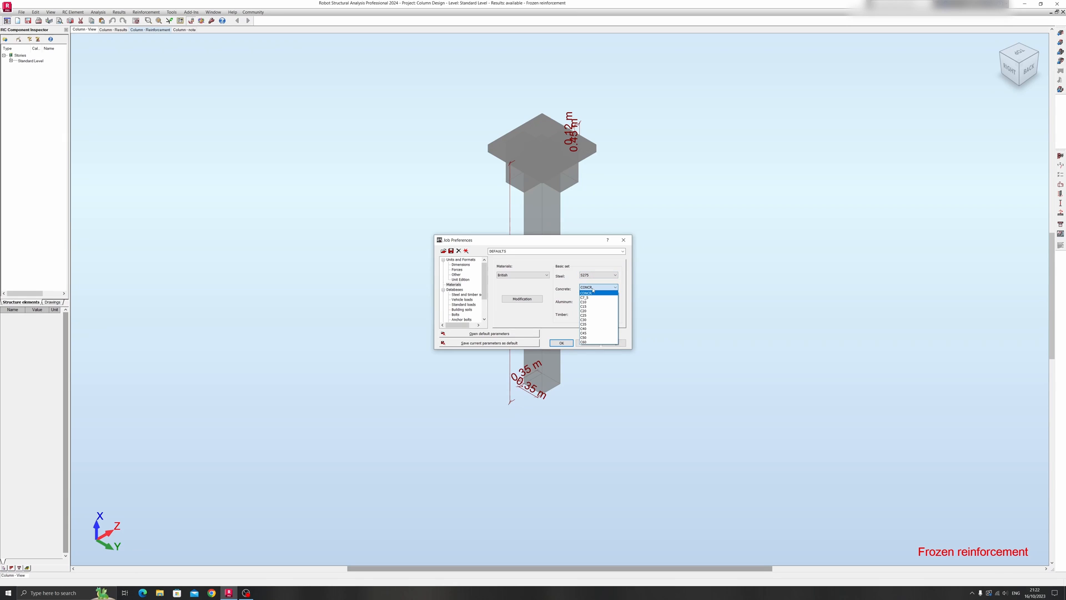
pyautogui.click(594, 292)
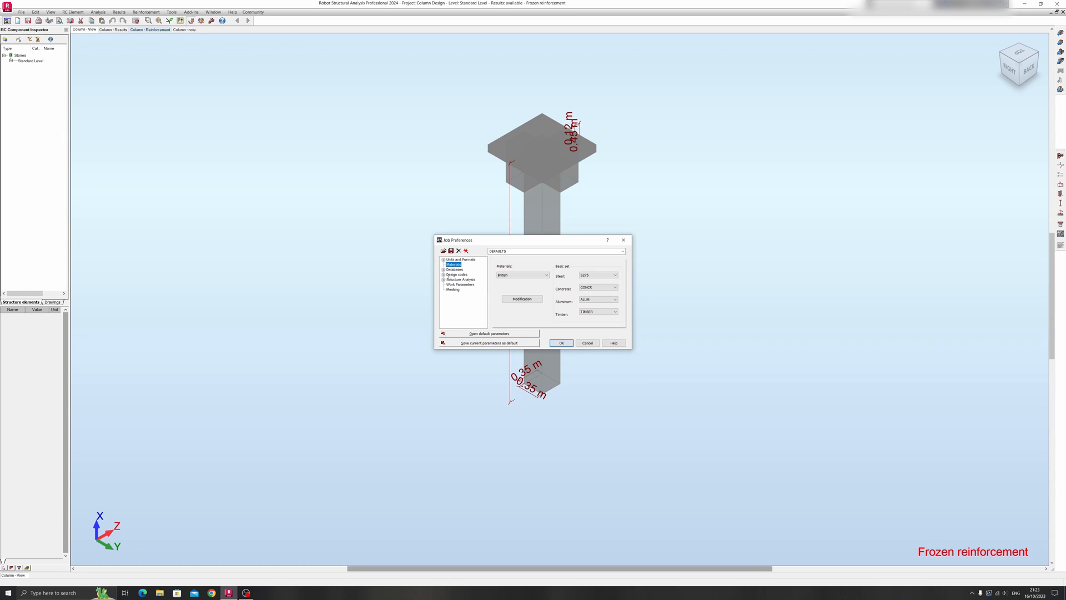
pyautogui.click(443, 274)
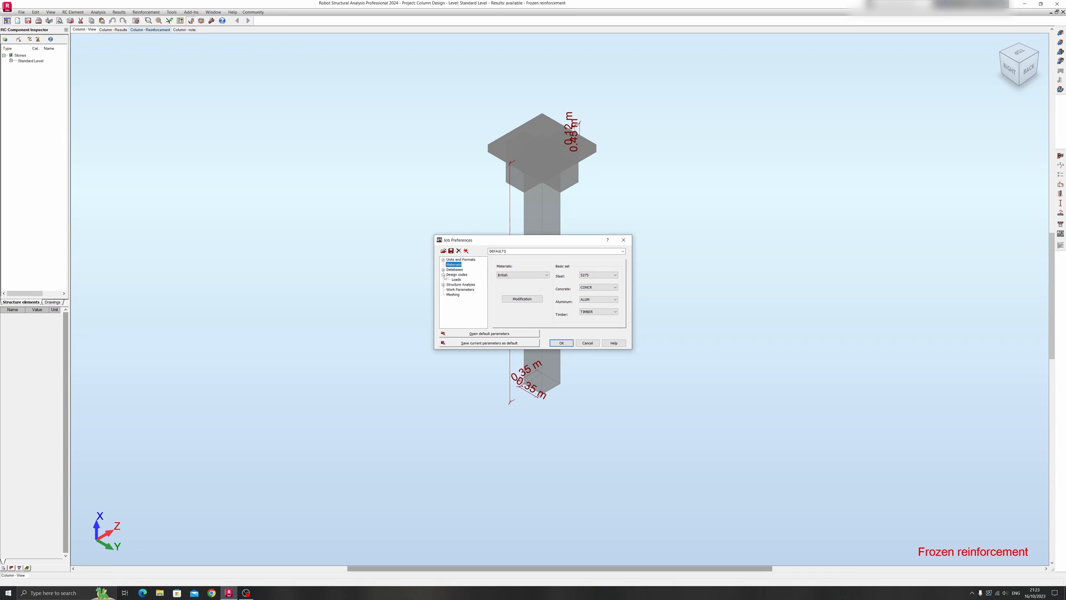
pyautogui.click(455, 275)
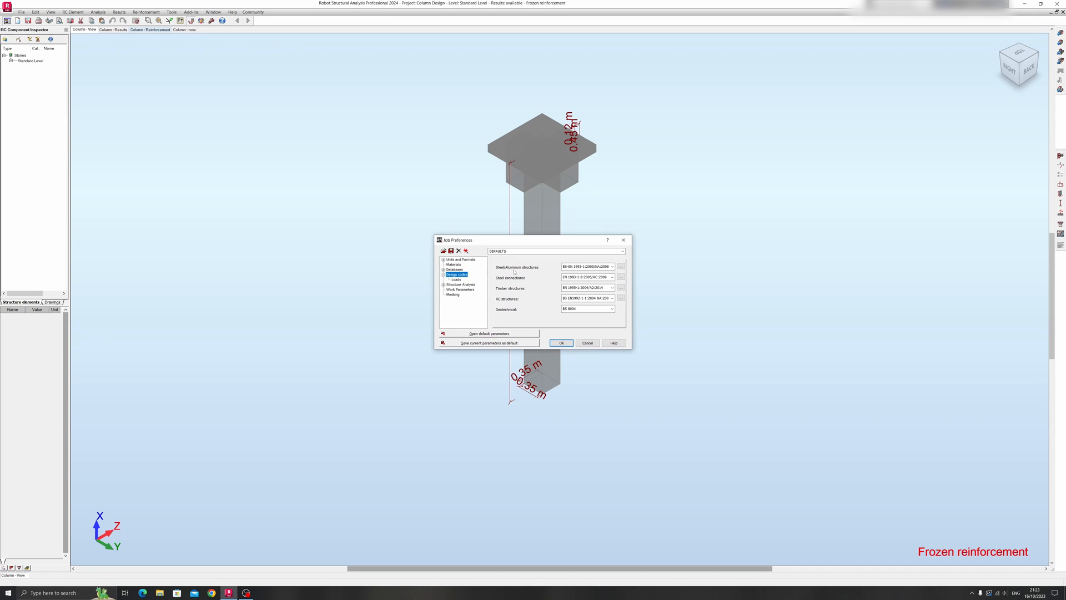
pyautogui.click(612, 266)
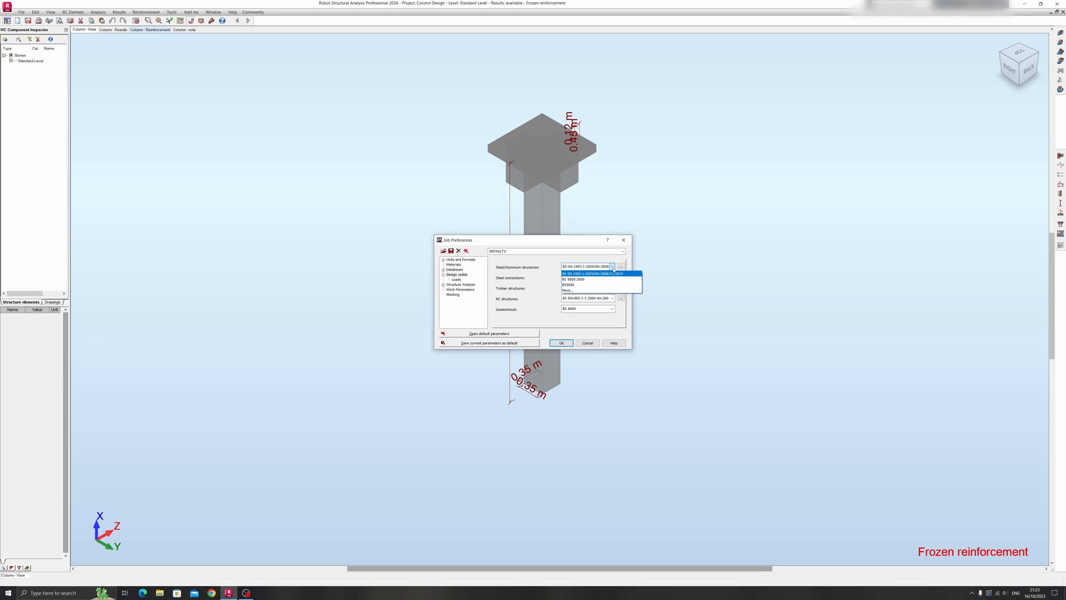
pyautogui.click(586, 273)
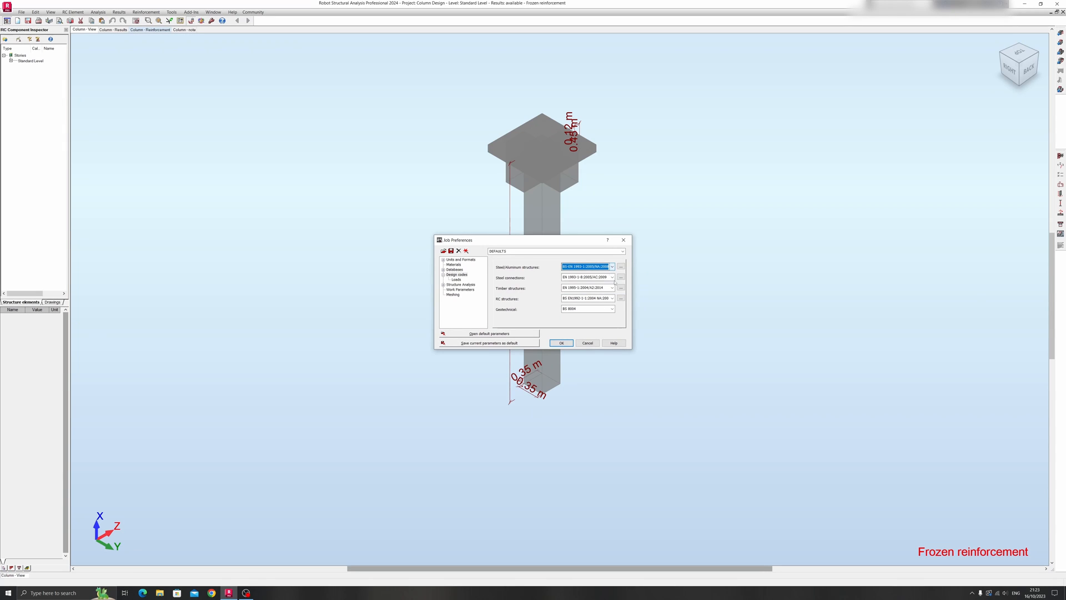
pyautogui.click(586, 278)
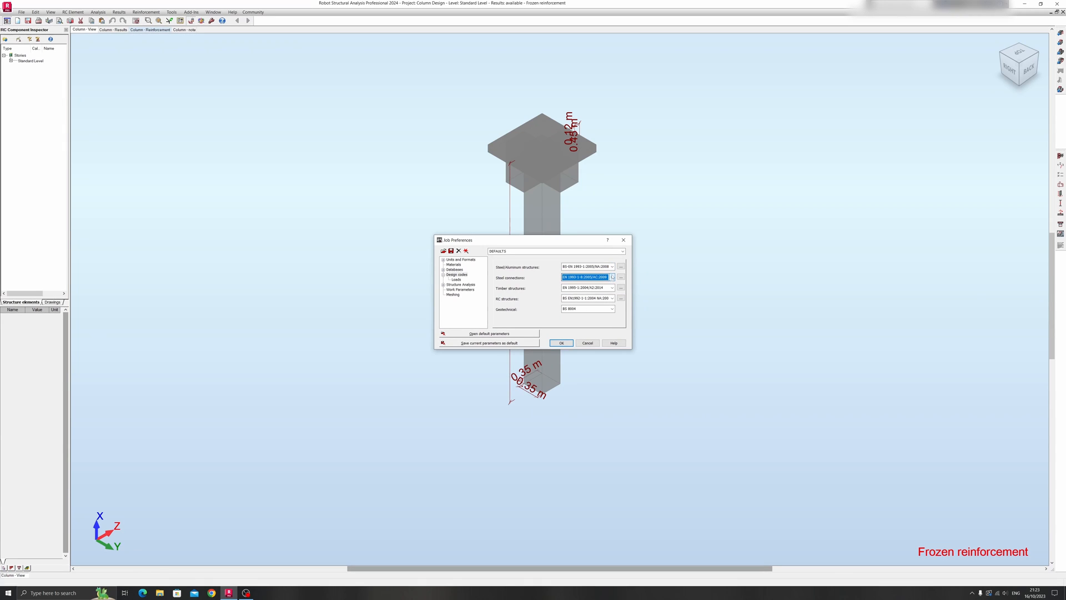
pyautogui.click(612, 266)
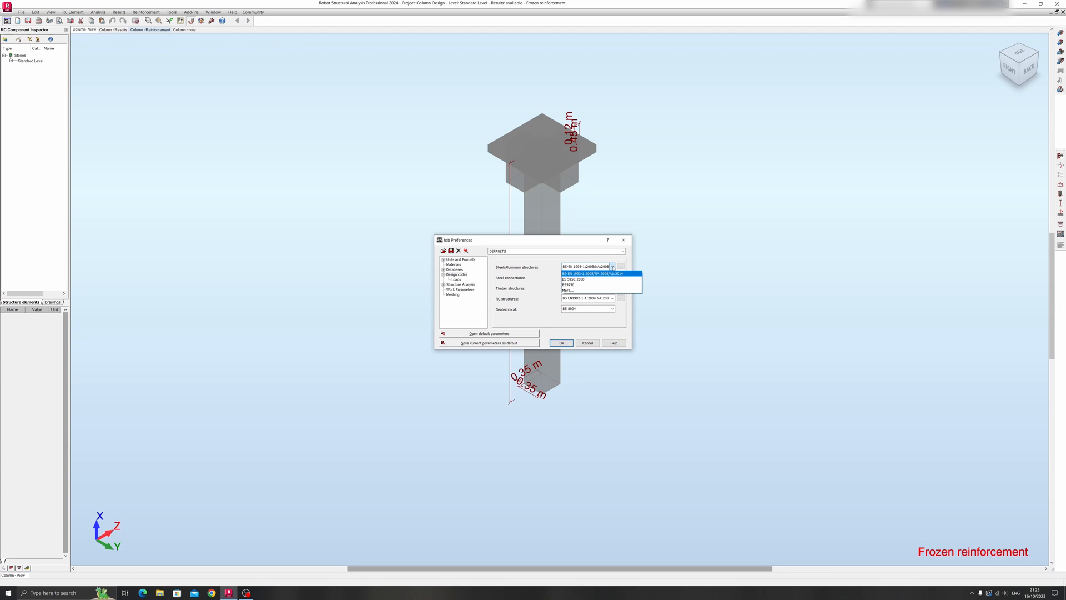
pyautogui.moveTo(528, 277)
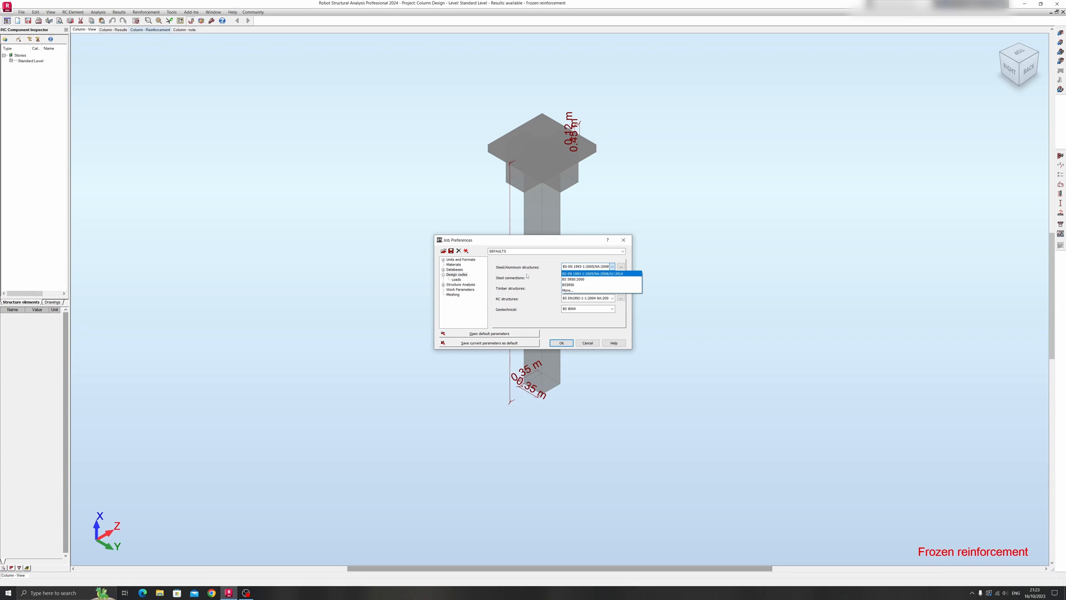
pyautogui.click(586, 274)
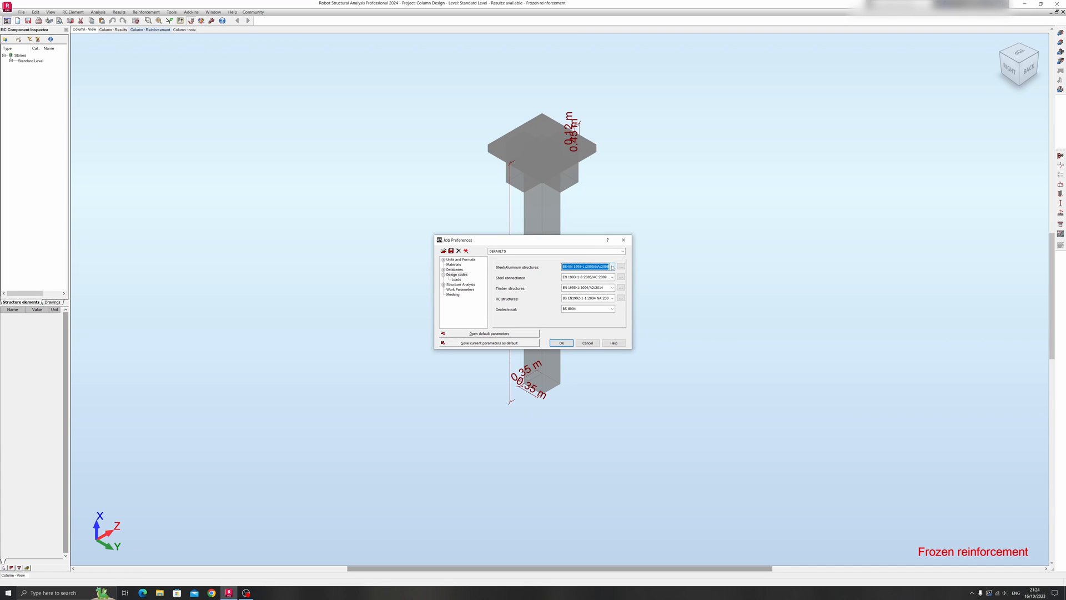
pyautogui.click(612, 266)
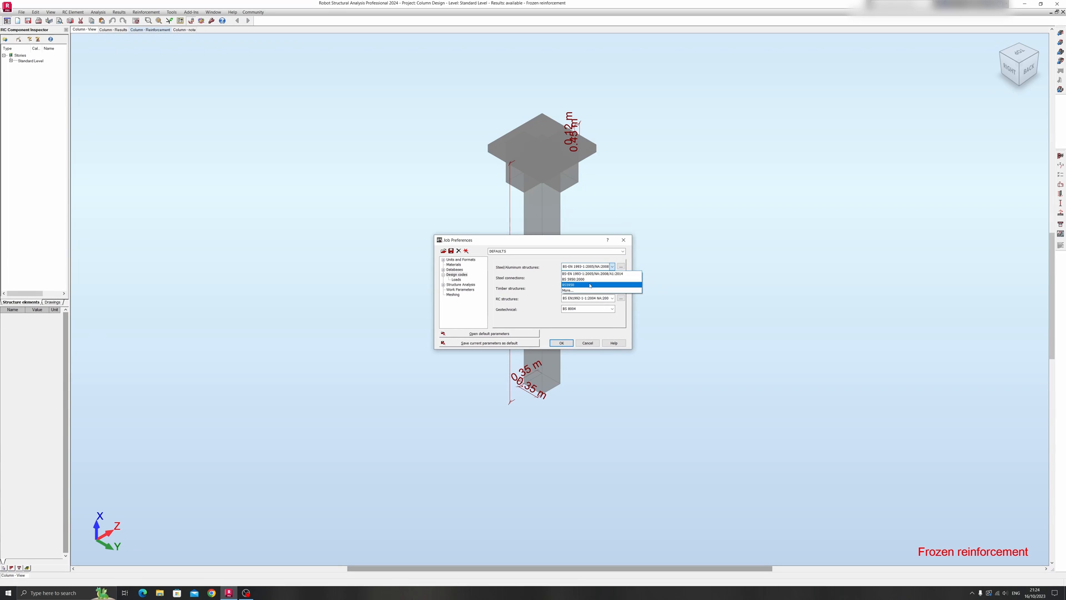
pyautogui.moveTo(593, 285)
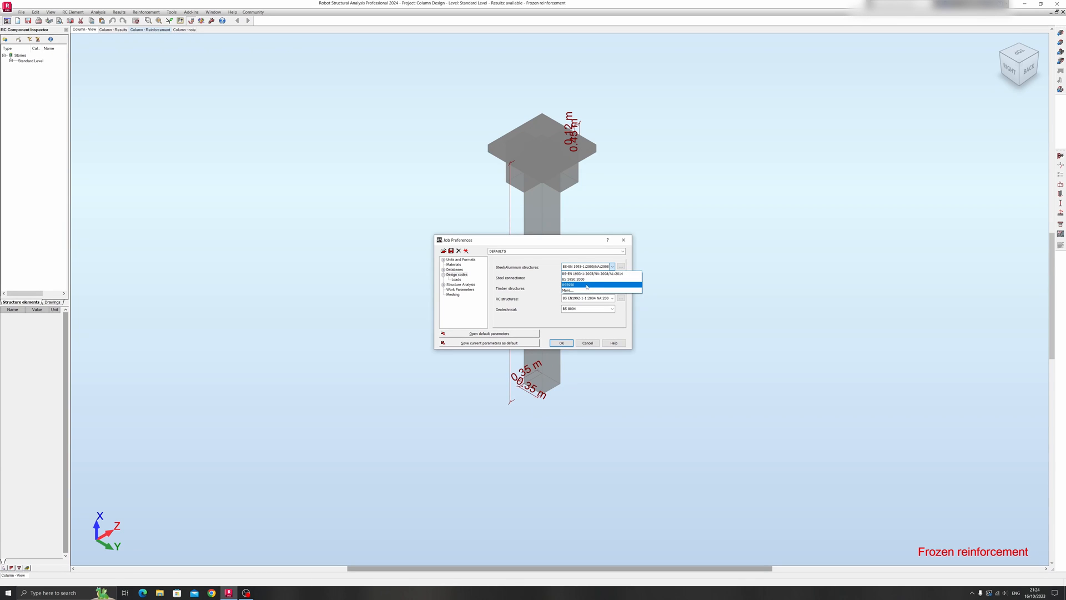
pyautogui.moveTo(583, 279)
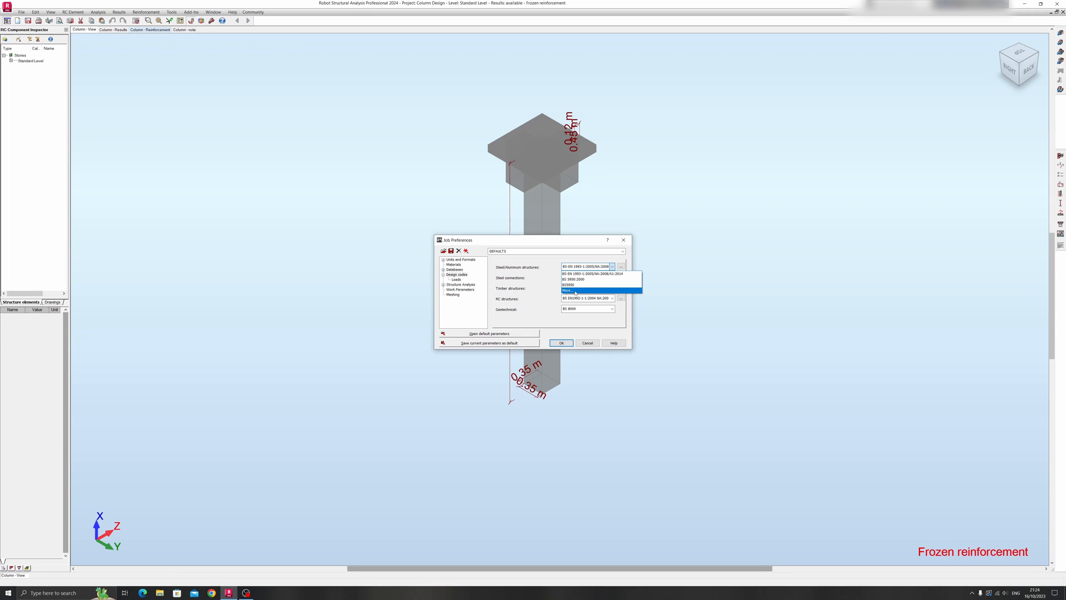
# Step: Add ANSI/AISC 360-05 to the code list and select it as the steel/aluminum code
pyautogui.click(567, 290)
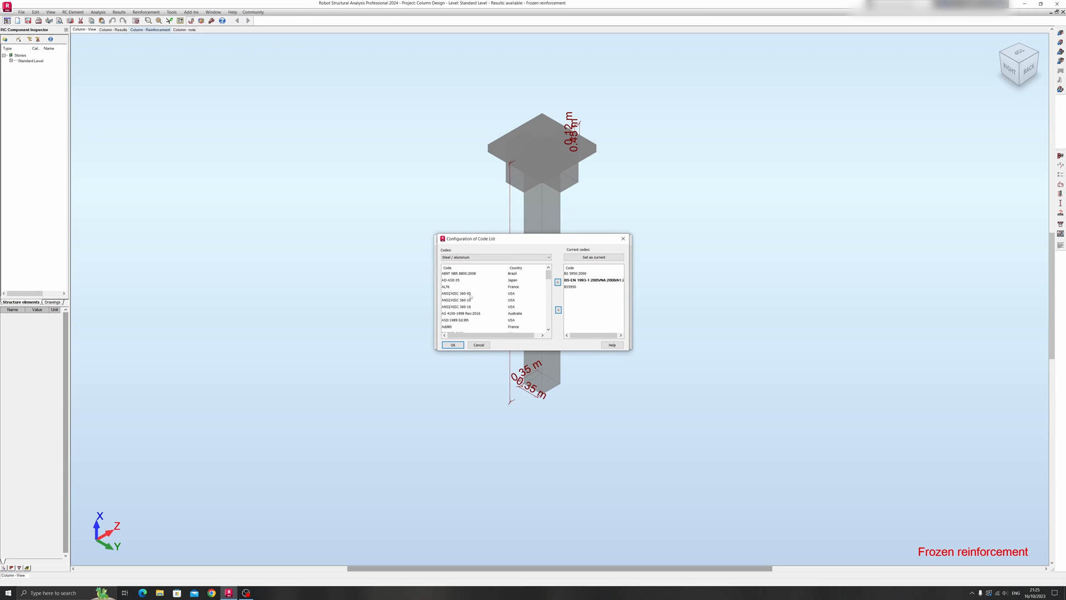
pyautogui.click(464, 293)
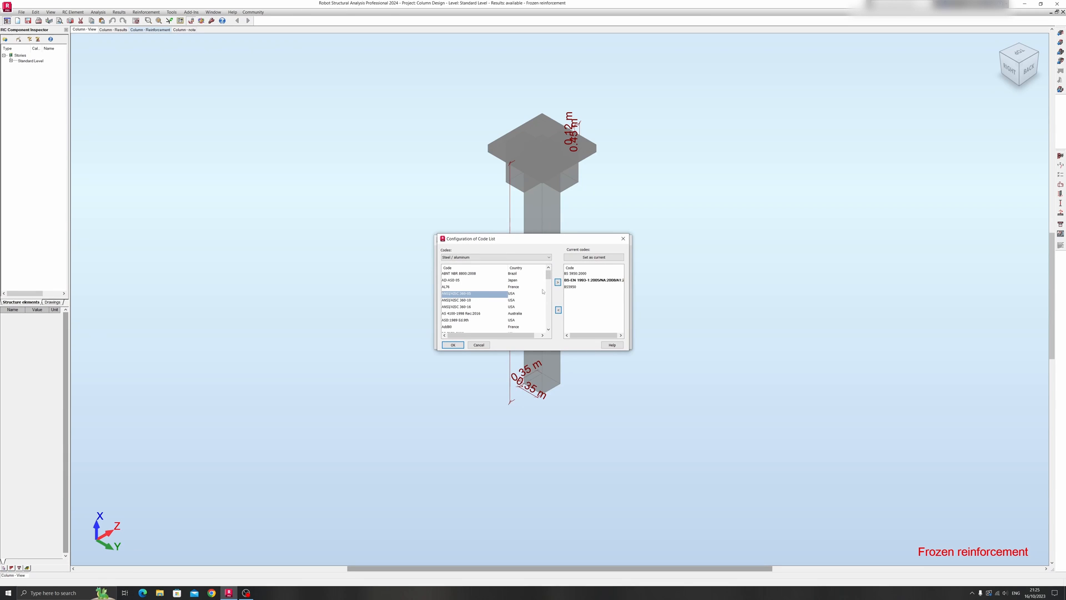
pyautogui.click(558, 282)
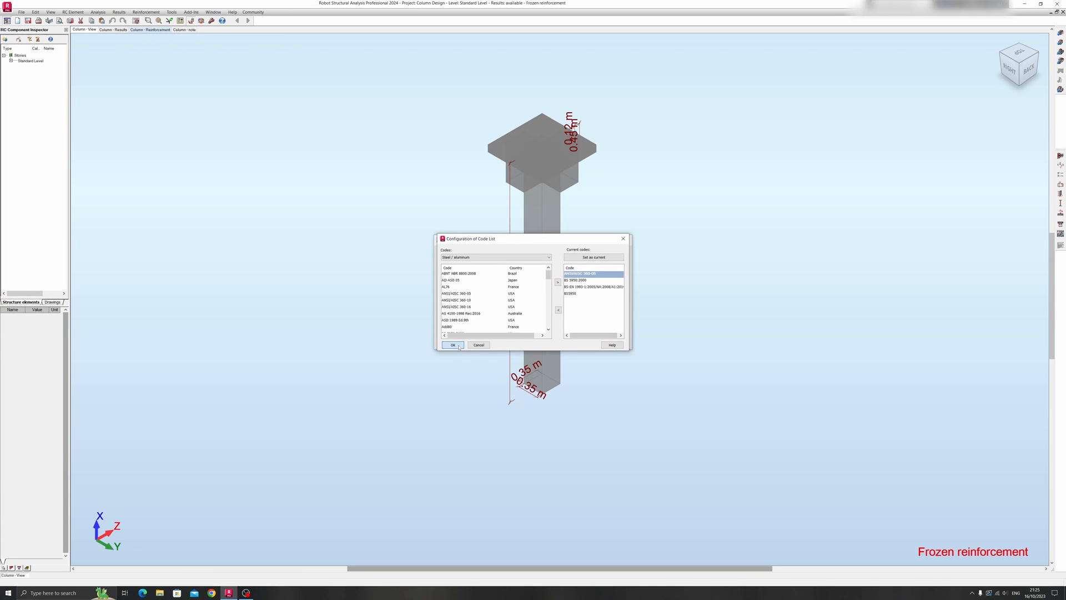
pyautogui.click(453, 345)
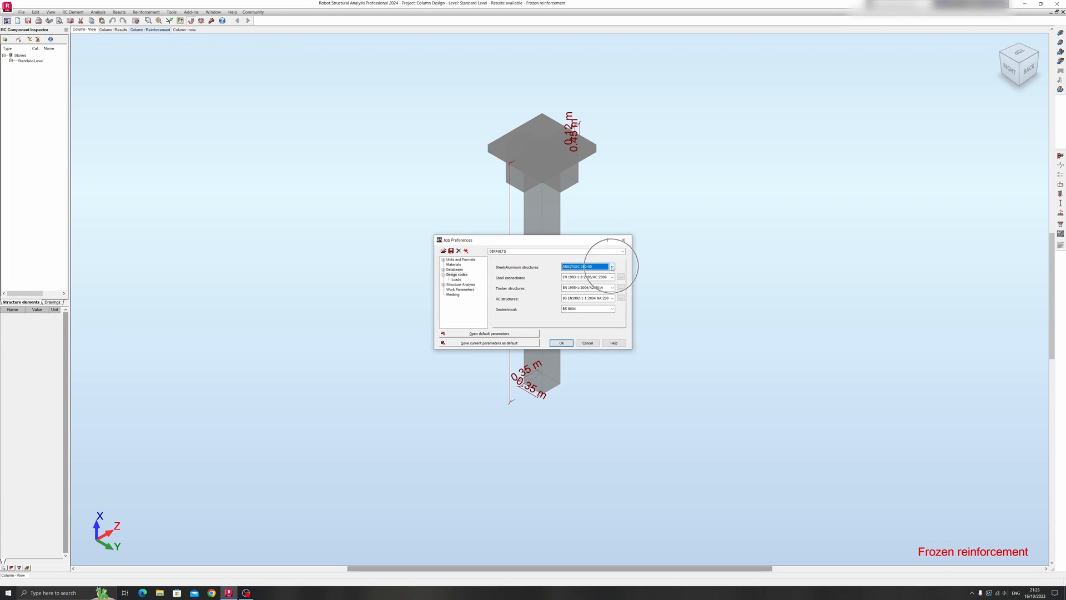
pyautogui.click(611, 267)
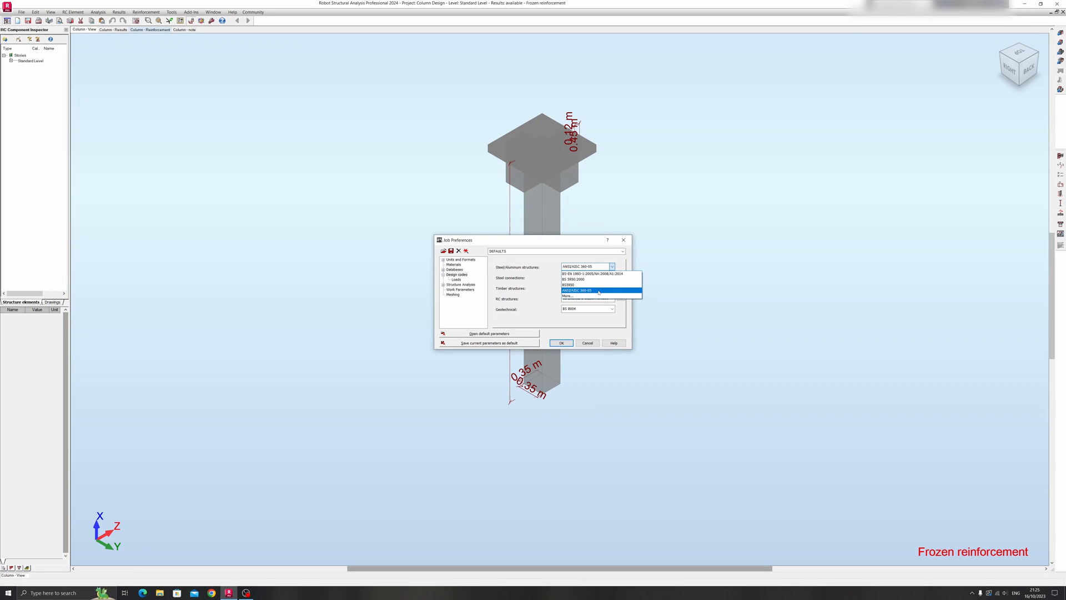
pyautogui.click(581, 289)
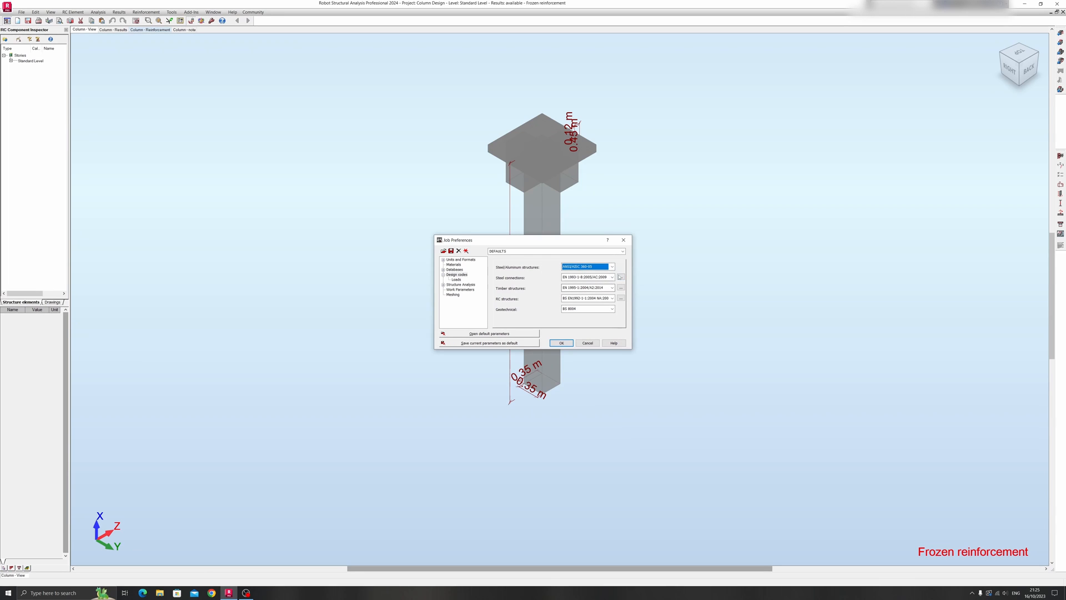
pyautogui.click(456, 274)
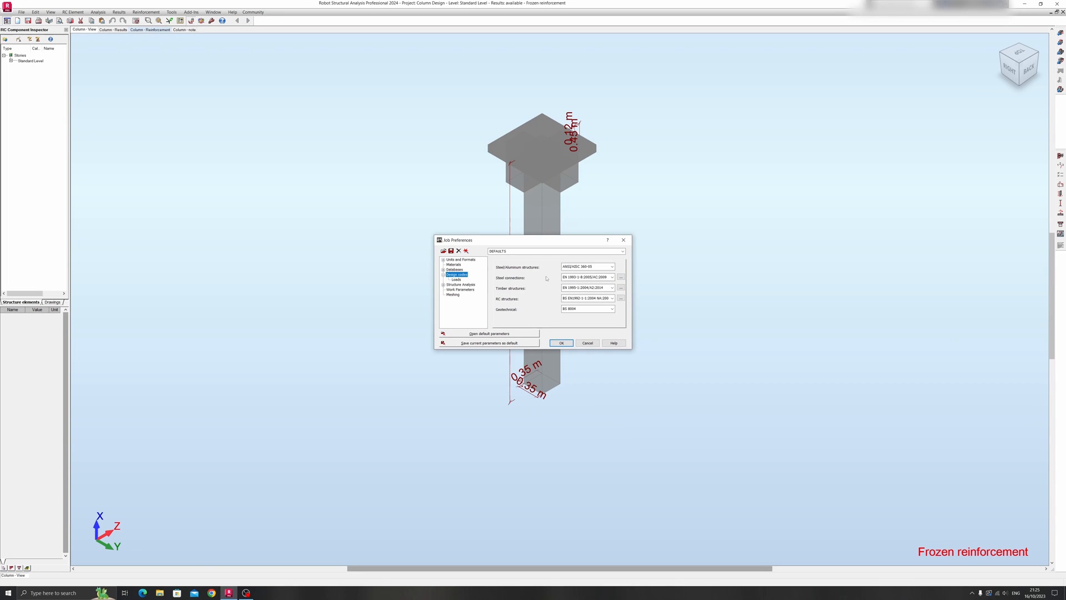
# Step: Show the Loads code page and scroll through the full list of load-combination codes
pyautogui.click(456, 280)
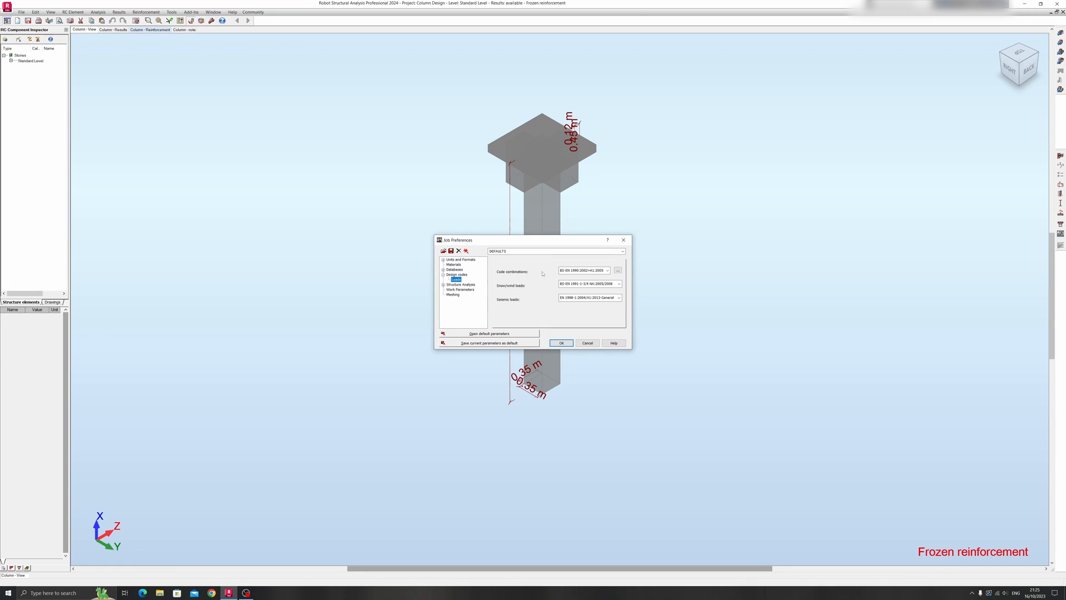
pyautogui.moveTo(508, 291)
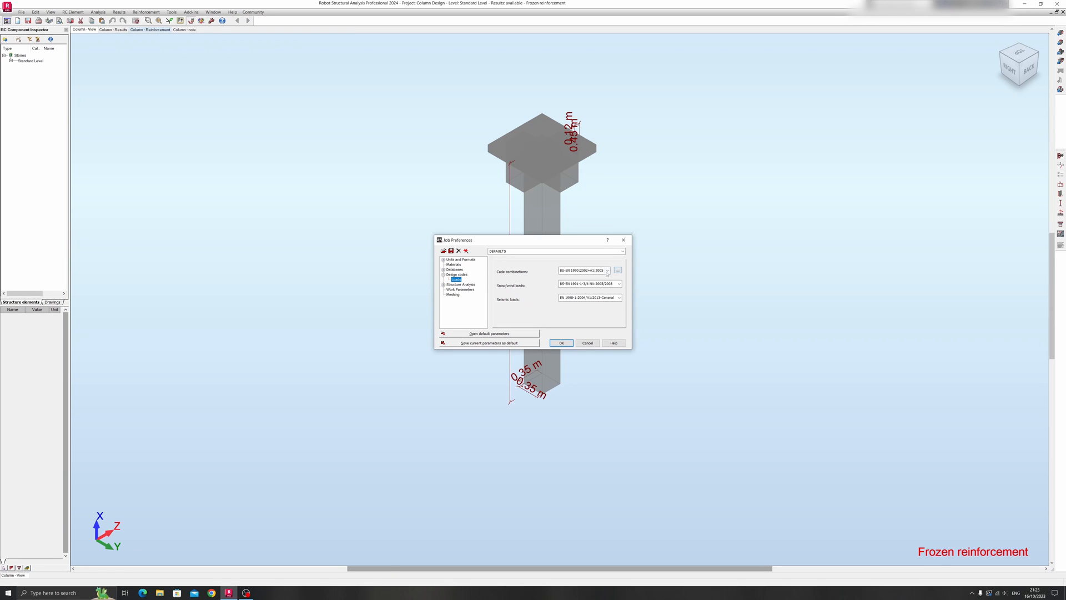
pyautogui.click(607, 271)
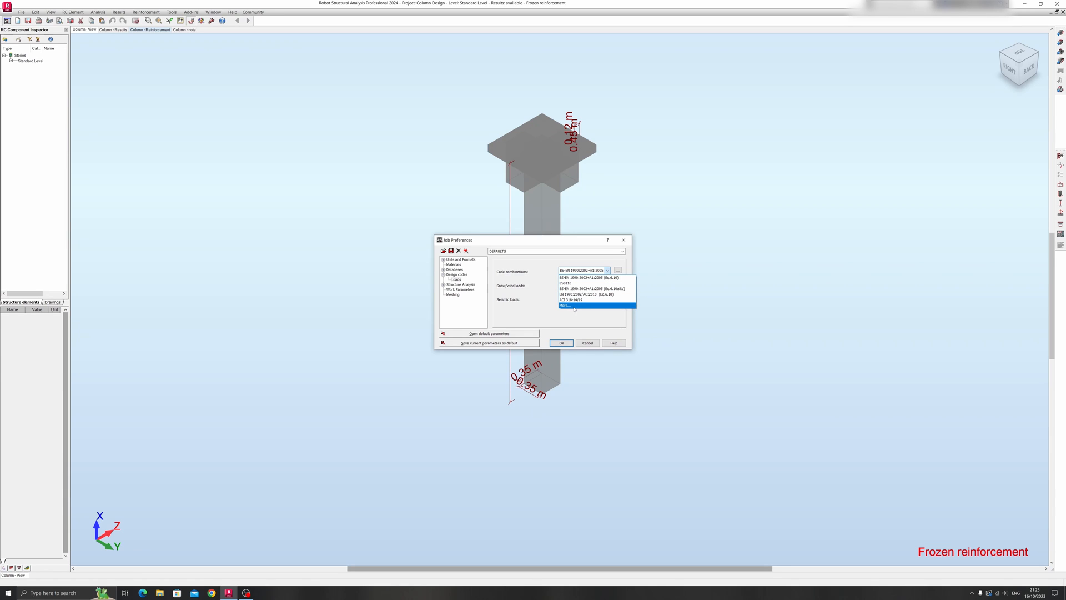
pyautogui.click(565, 305)
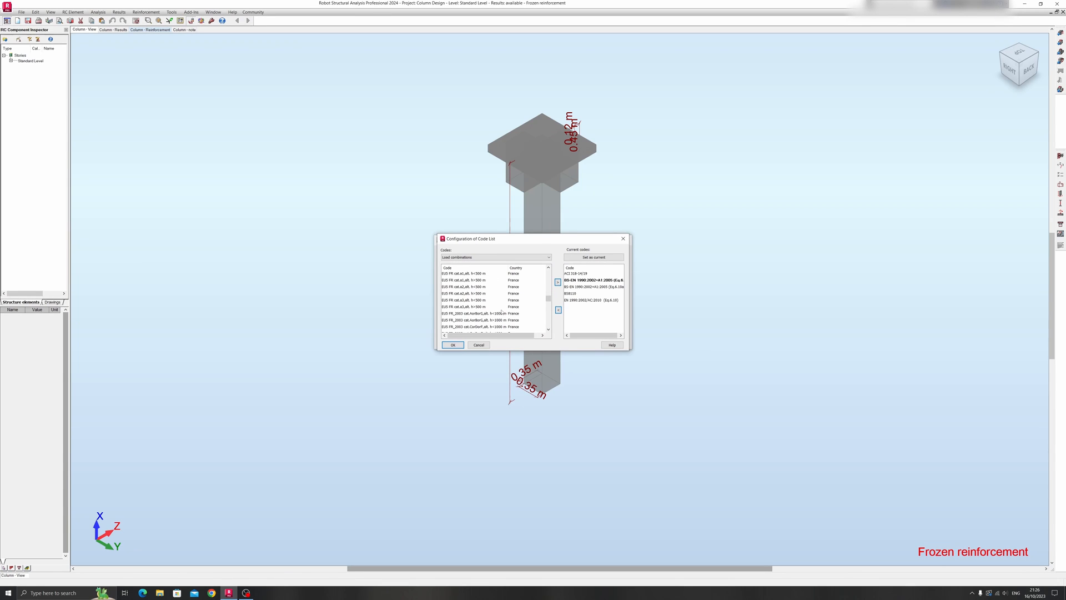
pyautogui.scroll(-3)
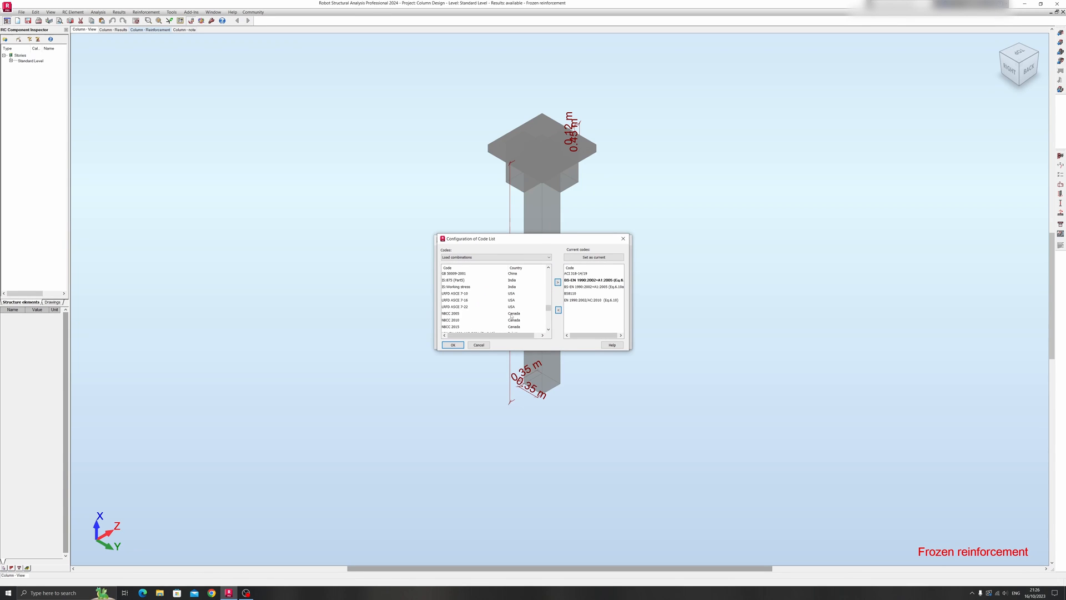
pyautogui.scroll(-3)
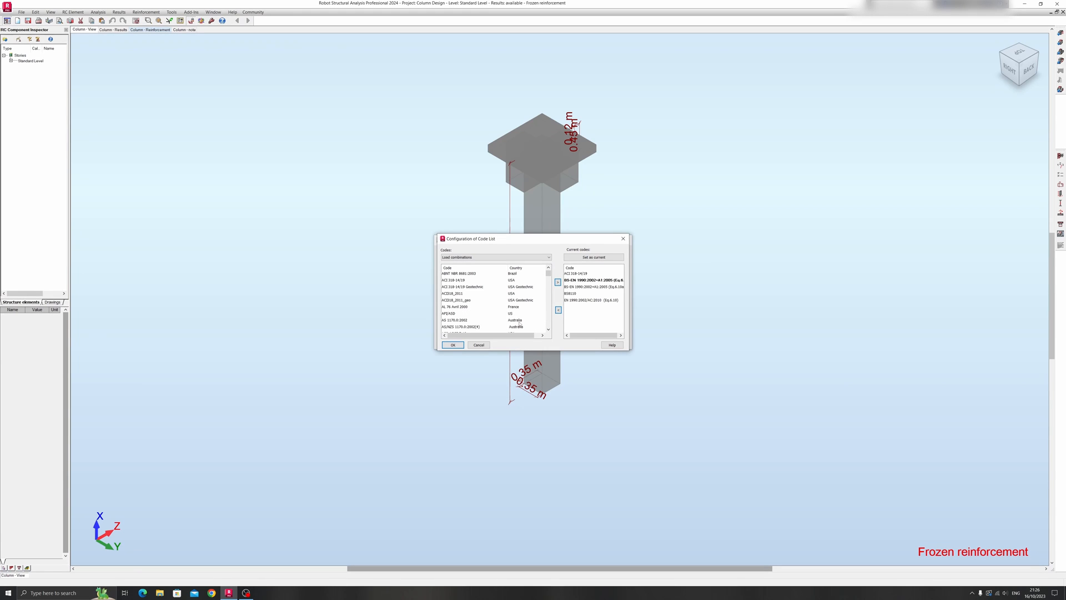
pyautogui.click(453, 345)
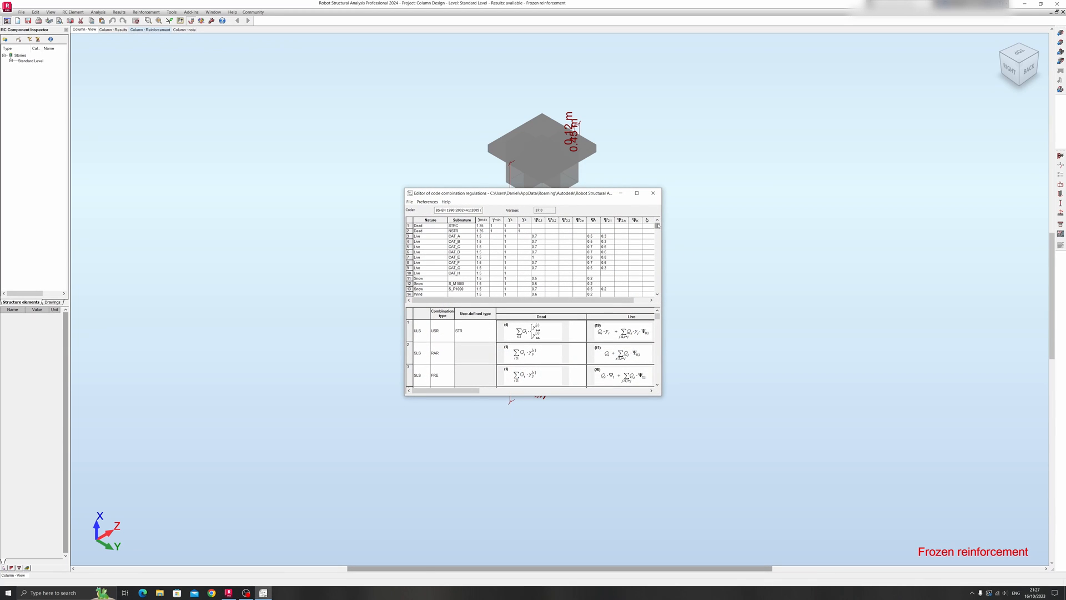
# Step: Scroll through the BS-EN 1990 safety factor and combination formula tables
pyautogui.scroll(-3)
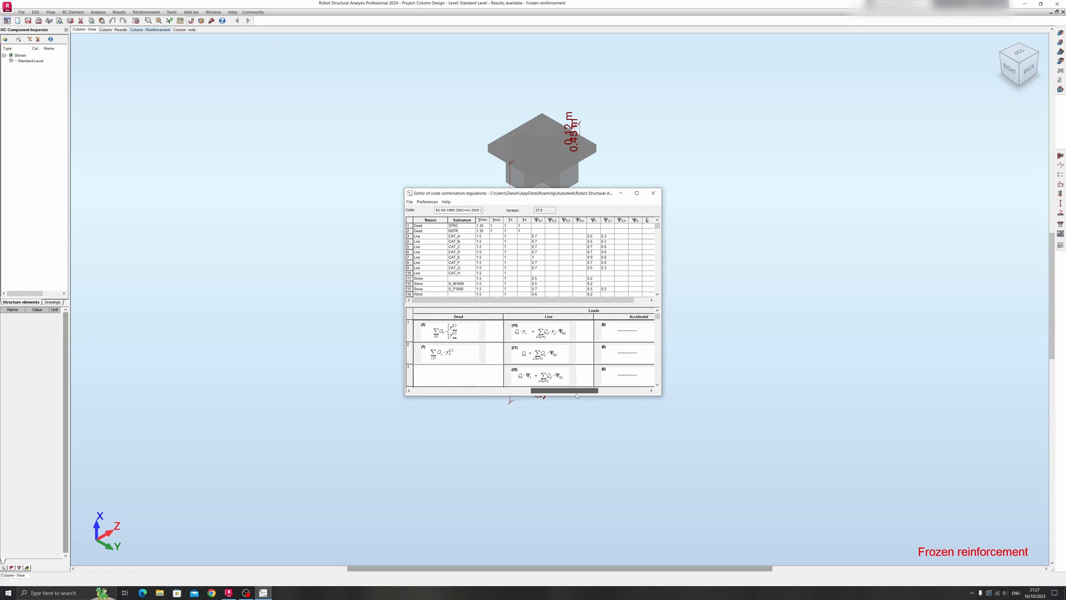
pyautogui.hscroll(-3)
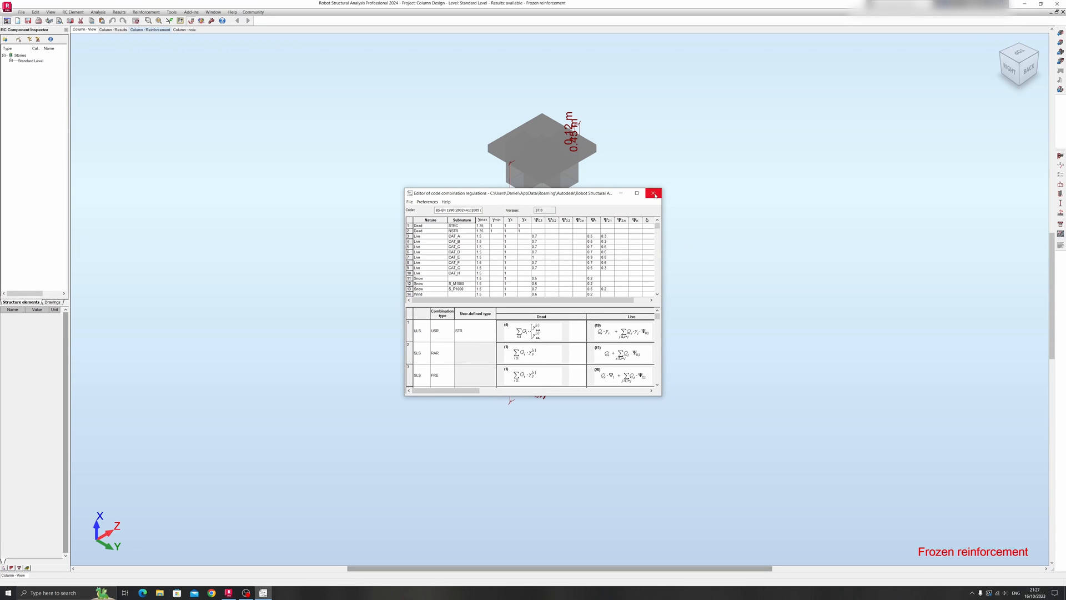